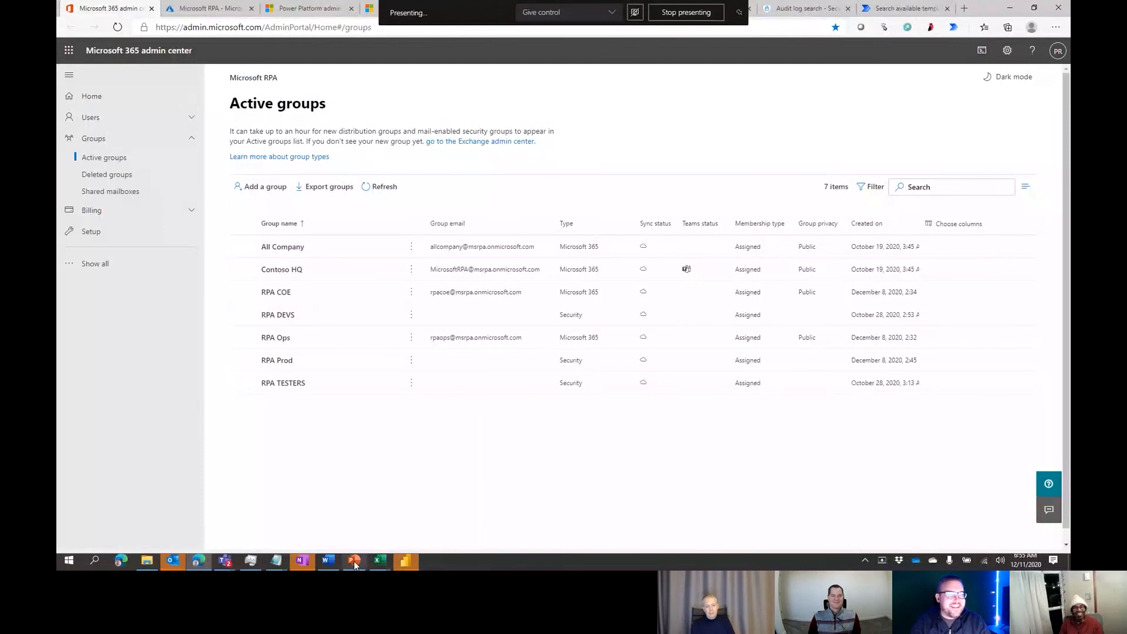
Step: Bring the PowerPoint deck forward at slide 36, 'Secure, Govern, Nurture'
click(353, 562)
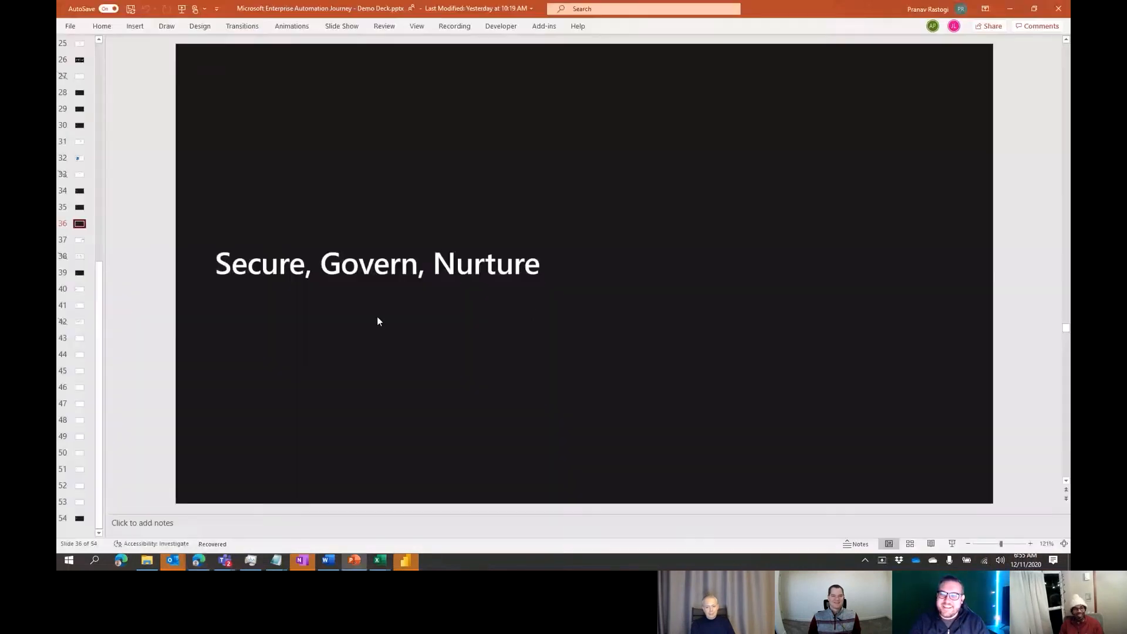
mouse_move(133, 315)
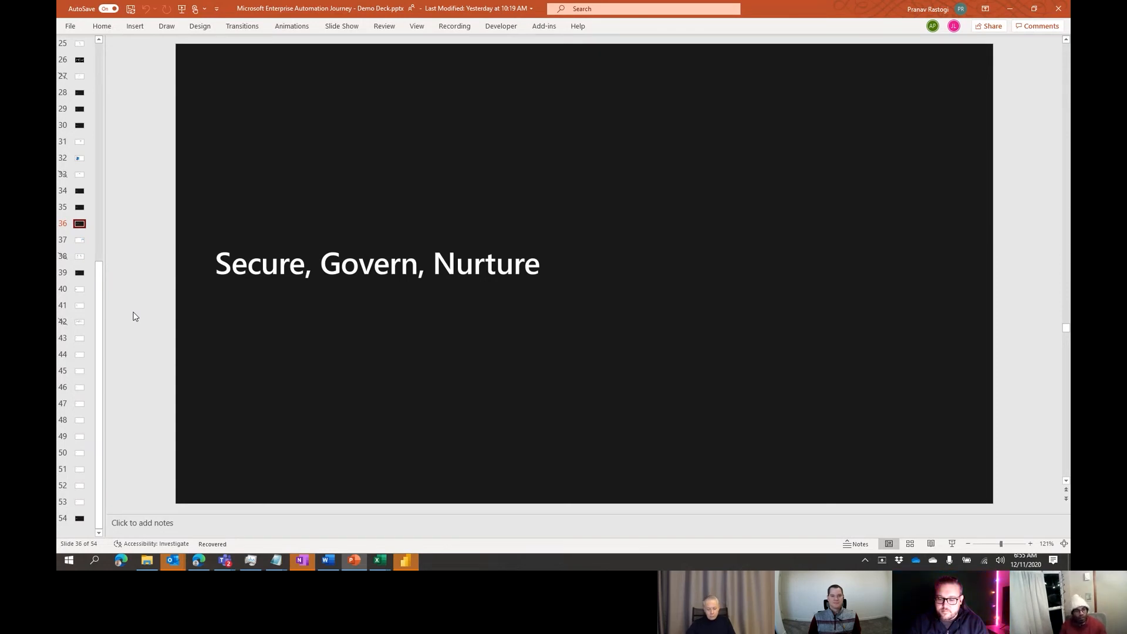
mouse_move(128, 264)
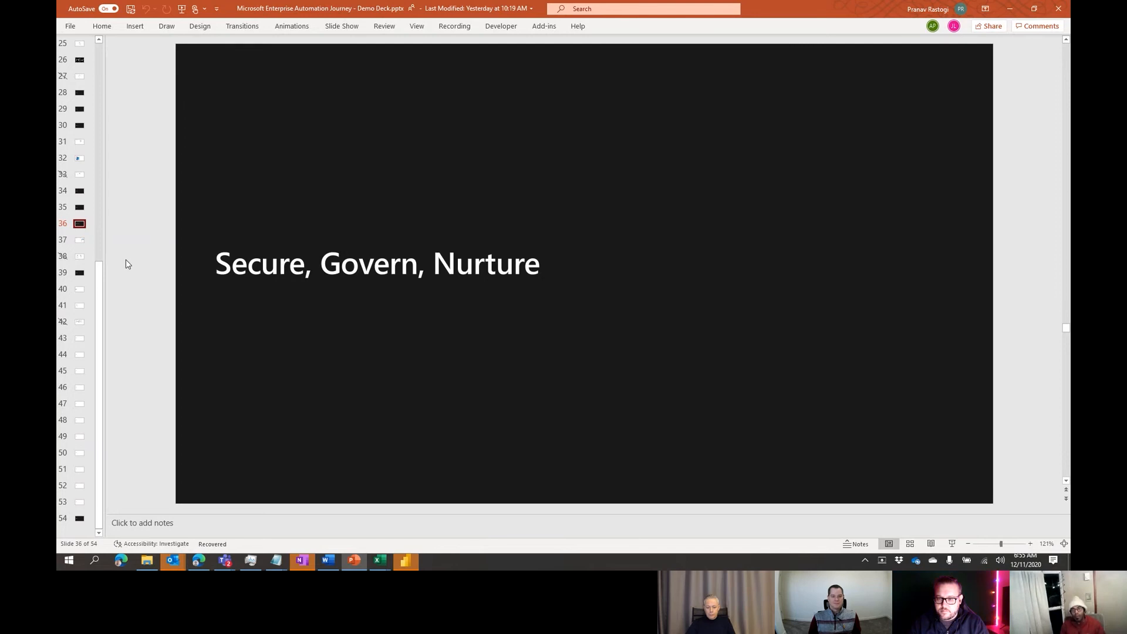
click(63, 239)
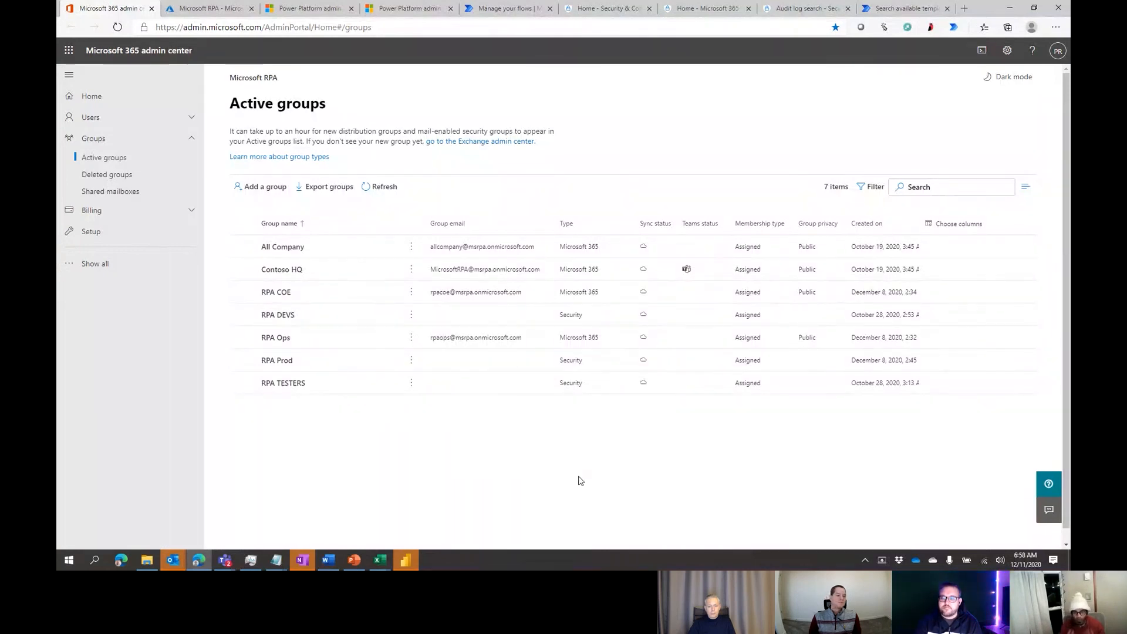
mouse_move(405, 441)
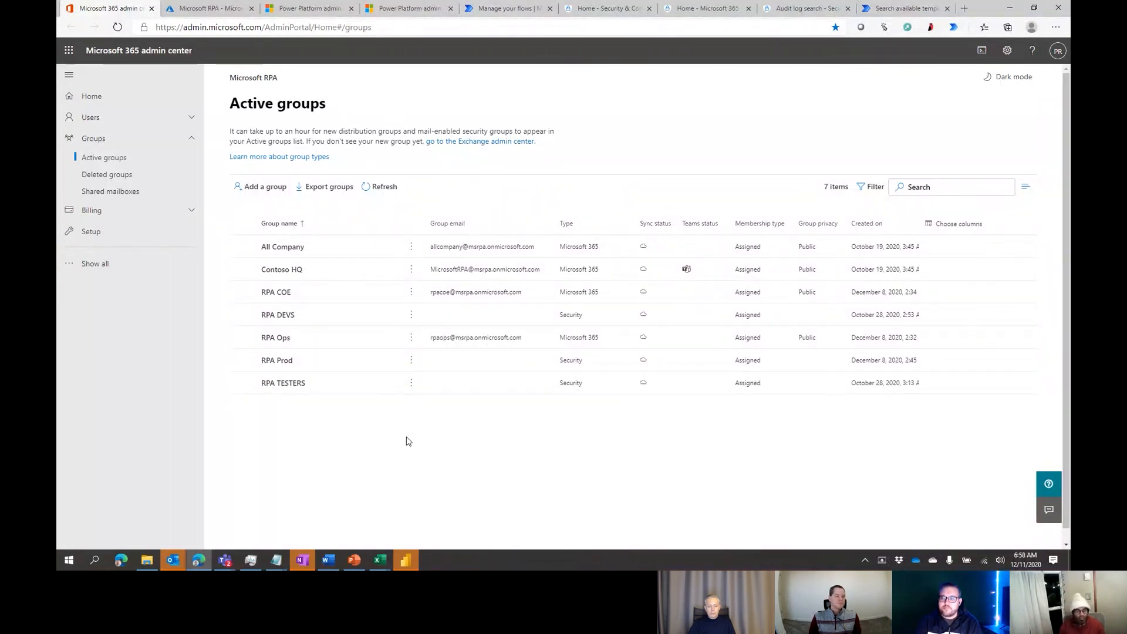
mouse_move(438, 291)
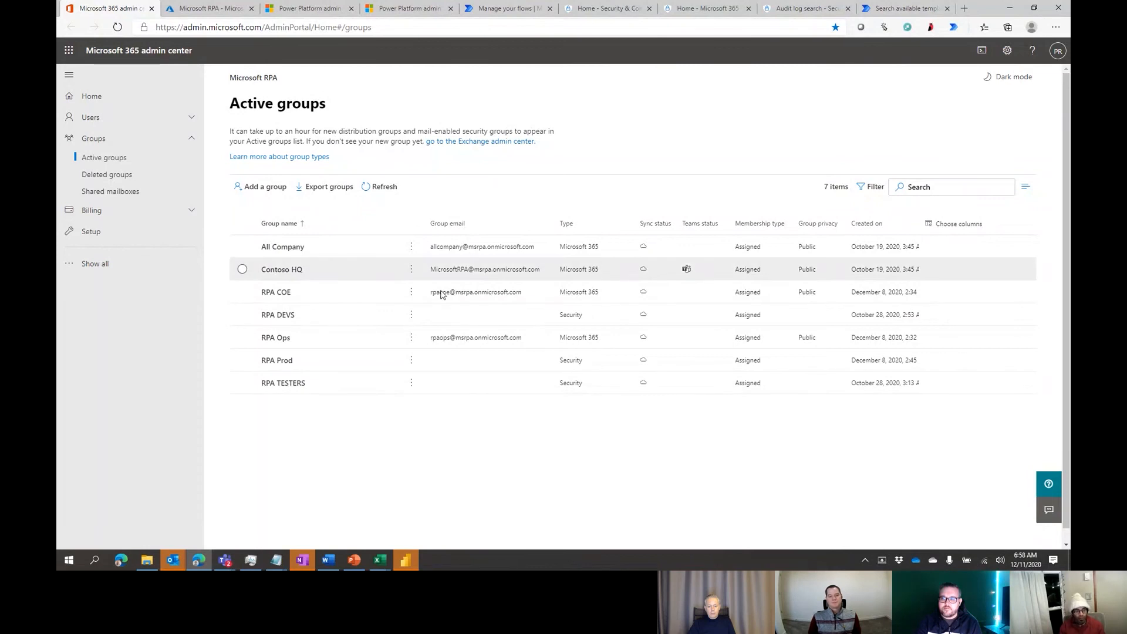
mouse_move(466, 412)
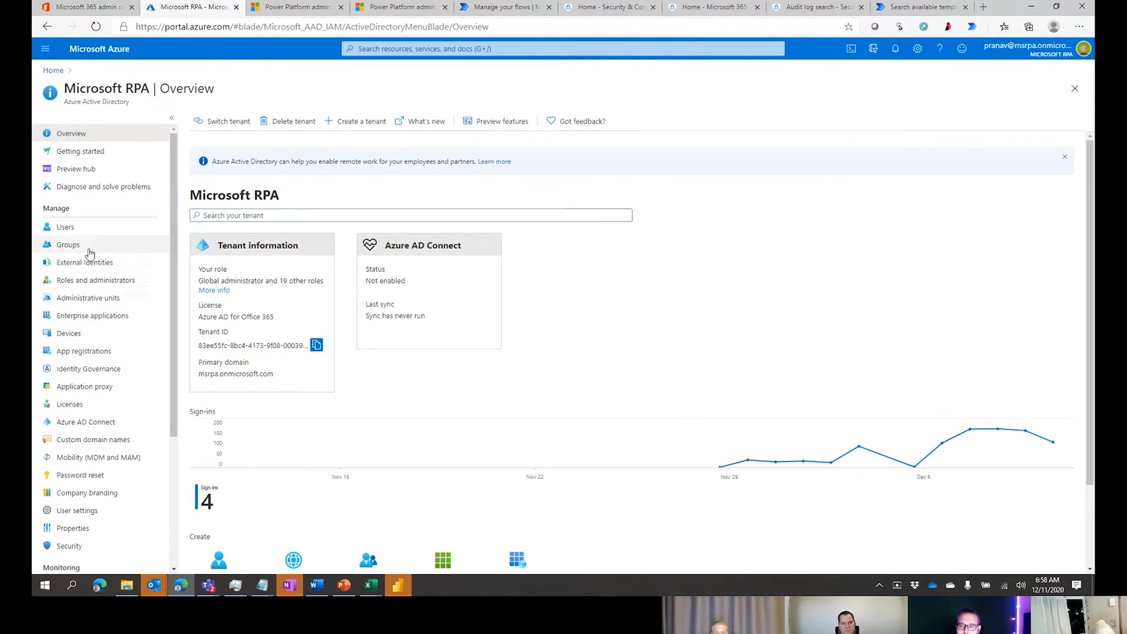
Step: Show the Azure AD All groups list with the tenant's seven RPA groups
click(68, 244)
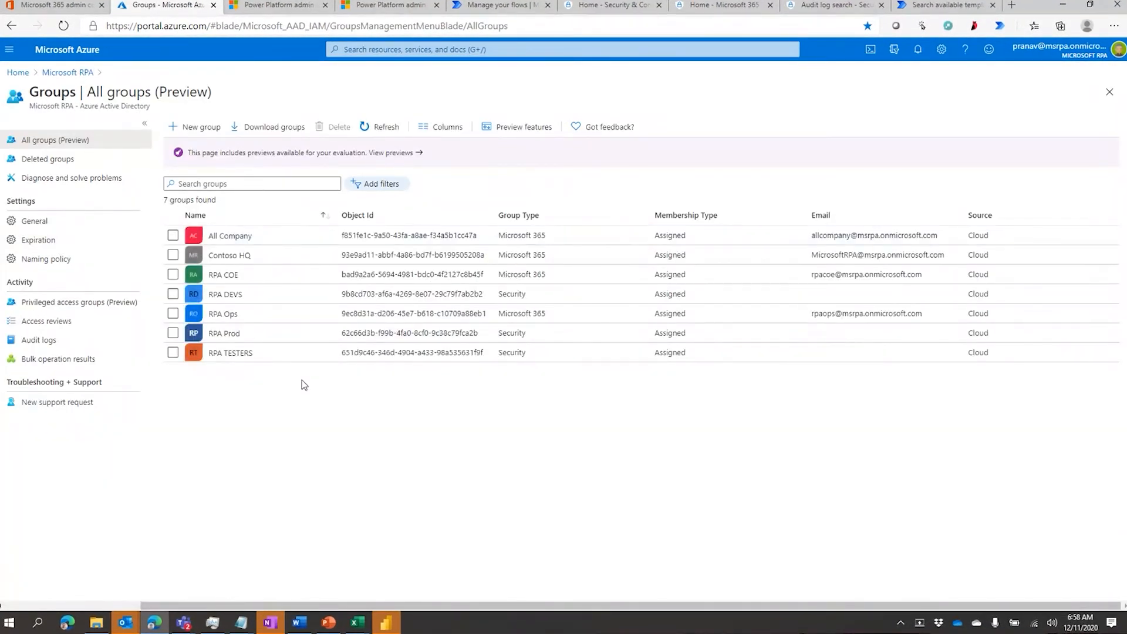
mouse_move(271, 387)
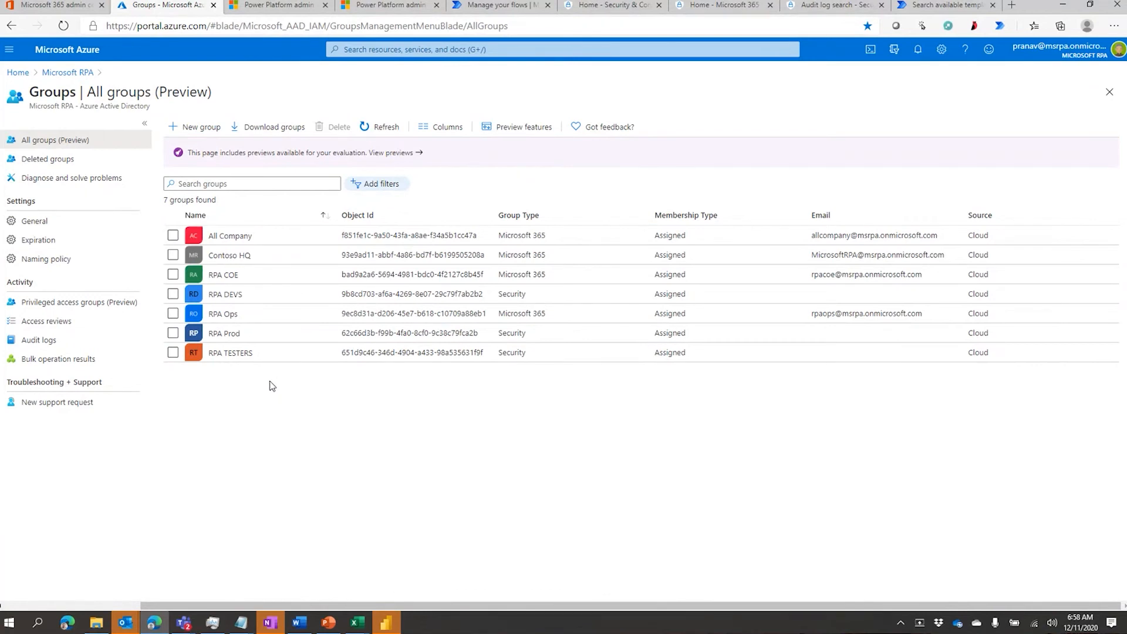
mouse_move(379, 388)
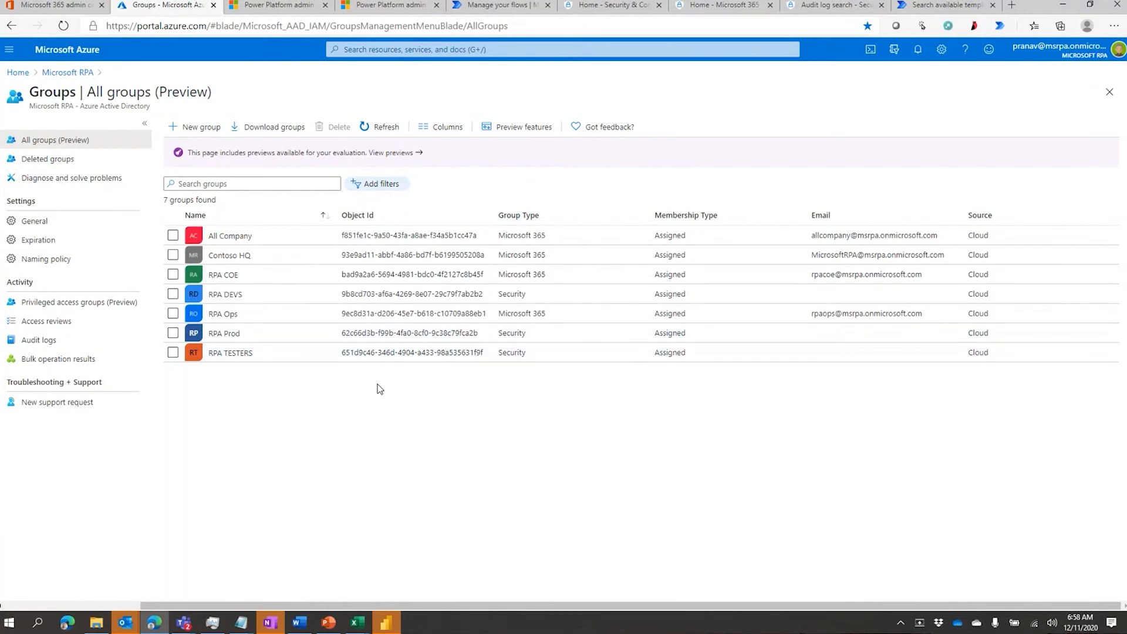
mouse_move(284, 300)
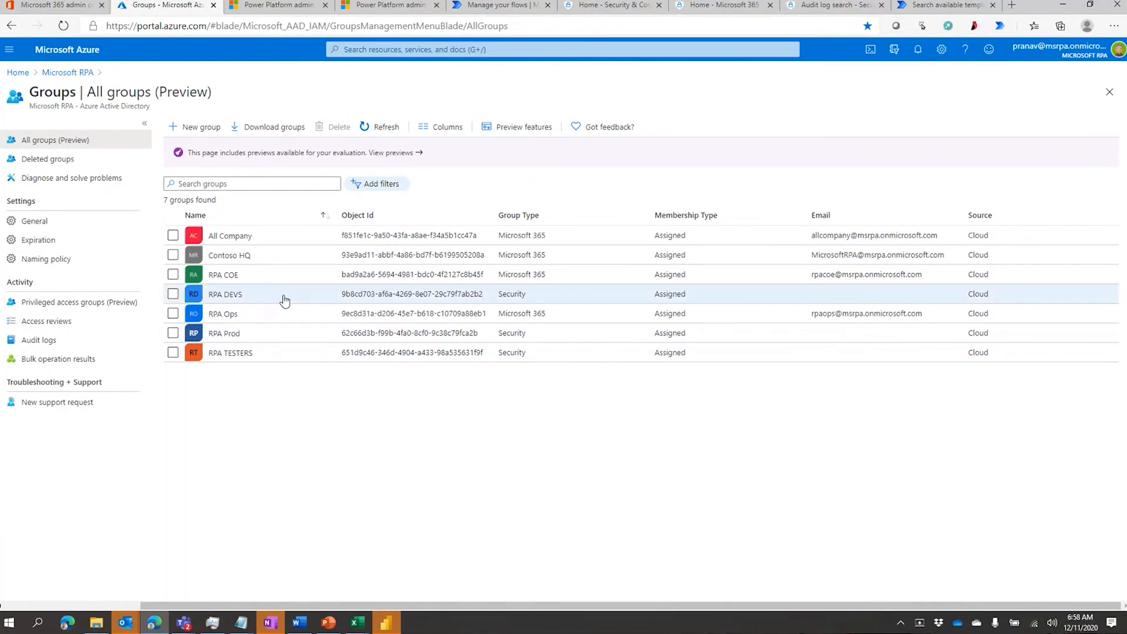
mouse_move(364, 299)
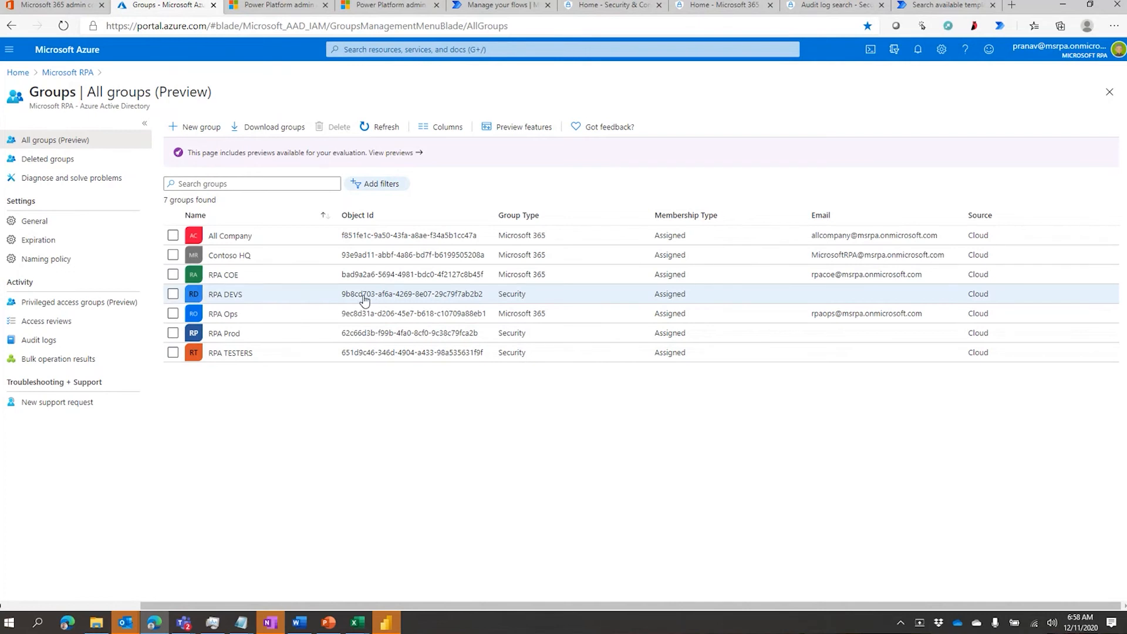
mouse_move(396, 312)
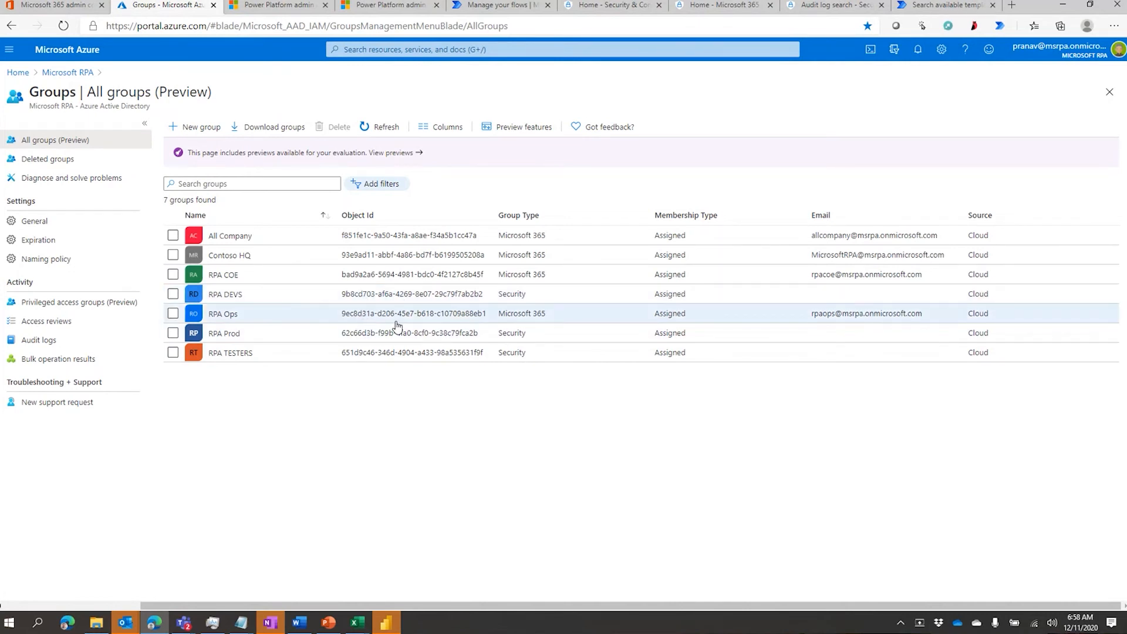
mouse_move(385, 453)
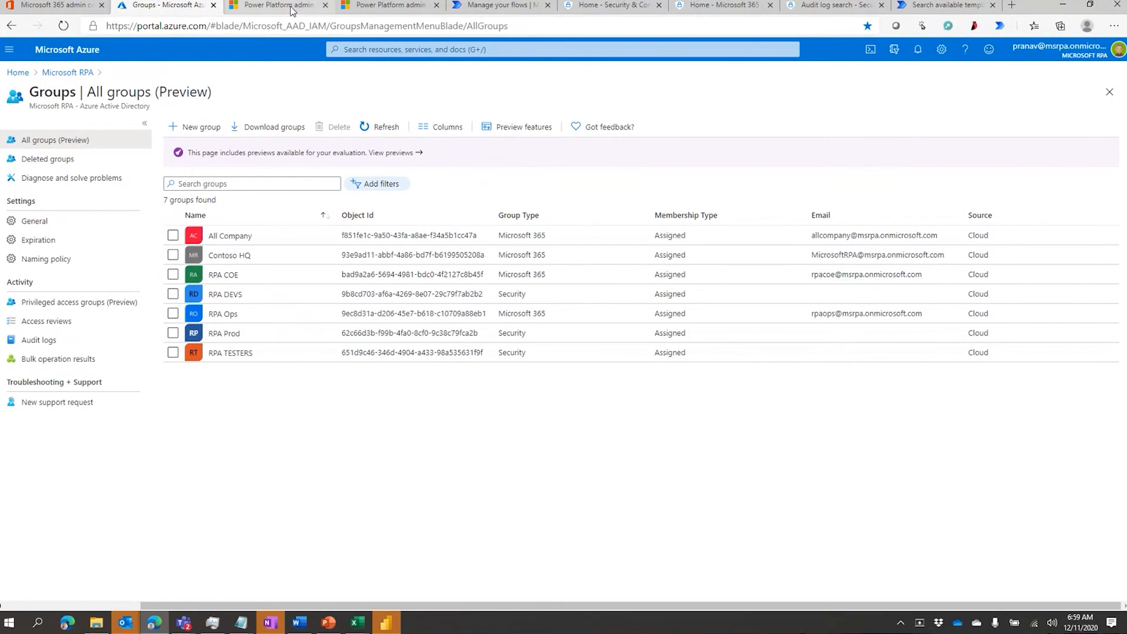
Step: Show the DEV - US sandbox environment's details with RPA DEVS as its security group
click(277, 5)
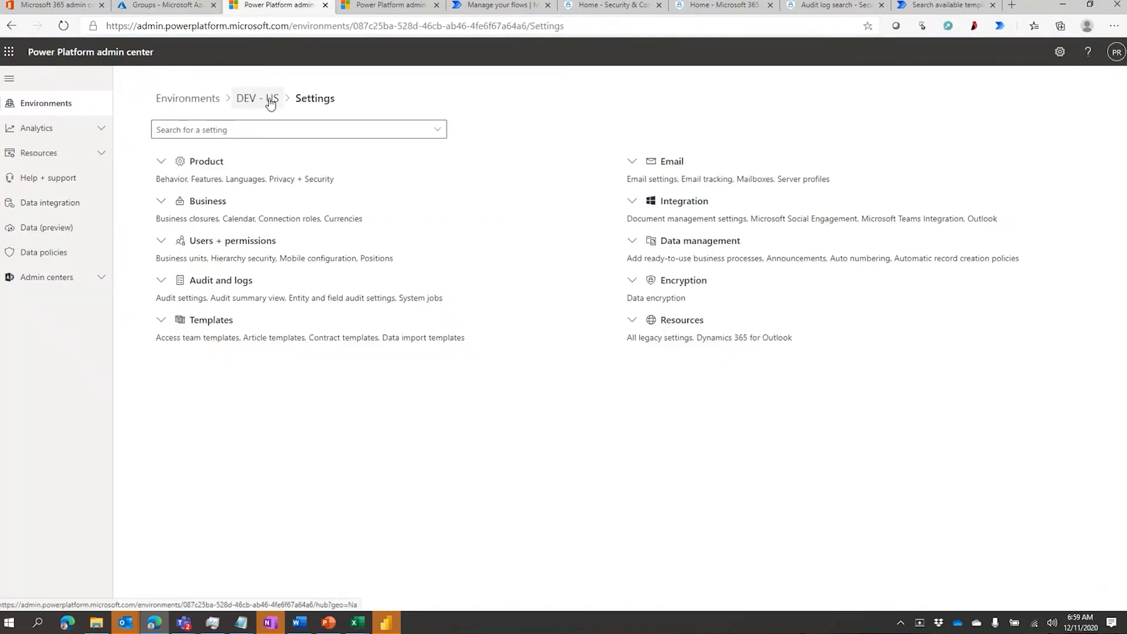
click(251, 98)
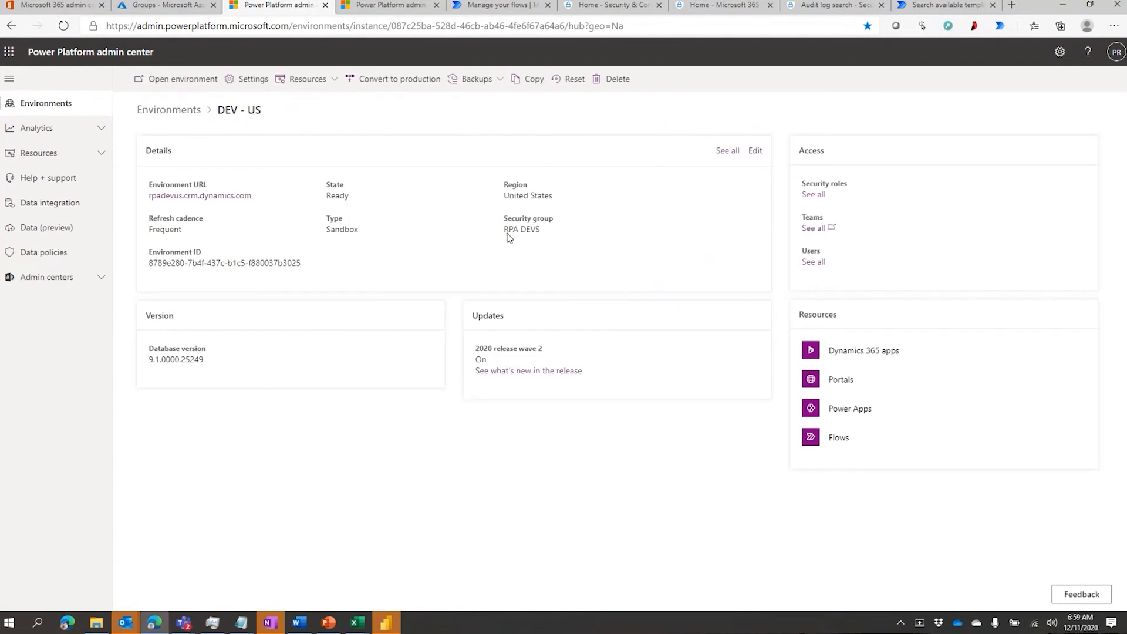
mouse_move(532, 231)
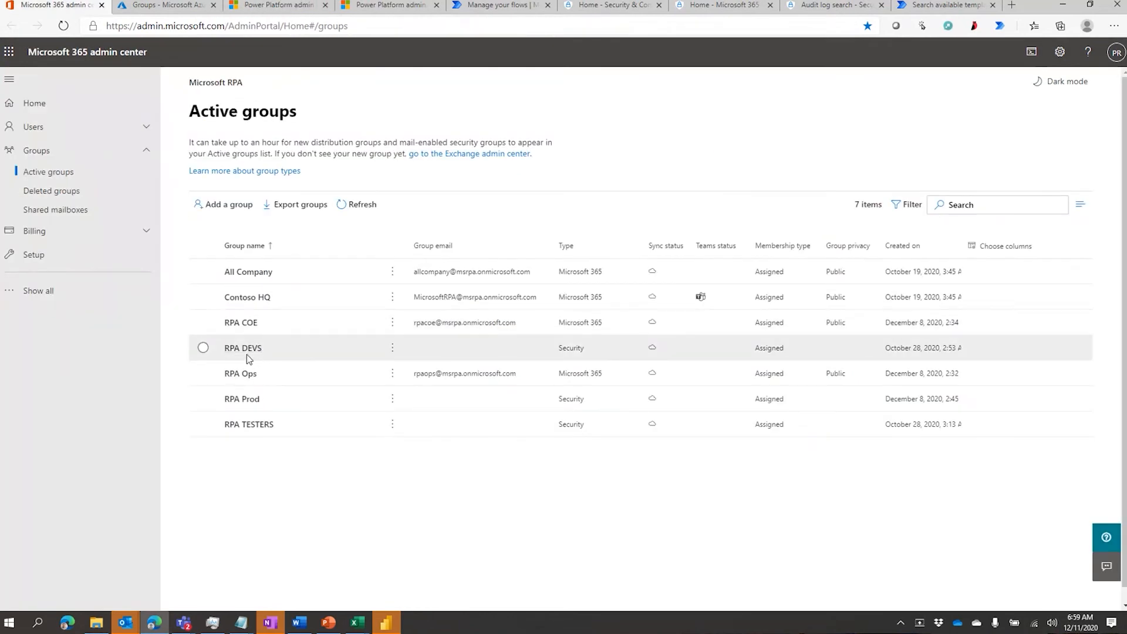
mouse_move(360, 359)
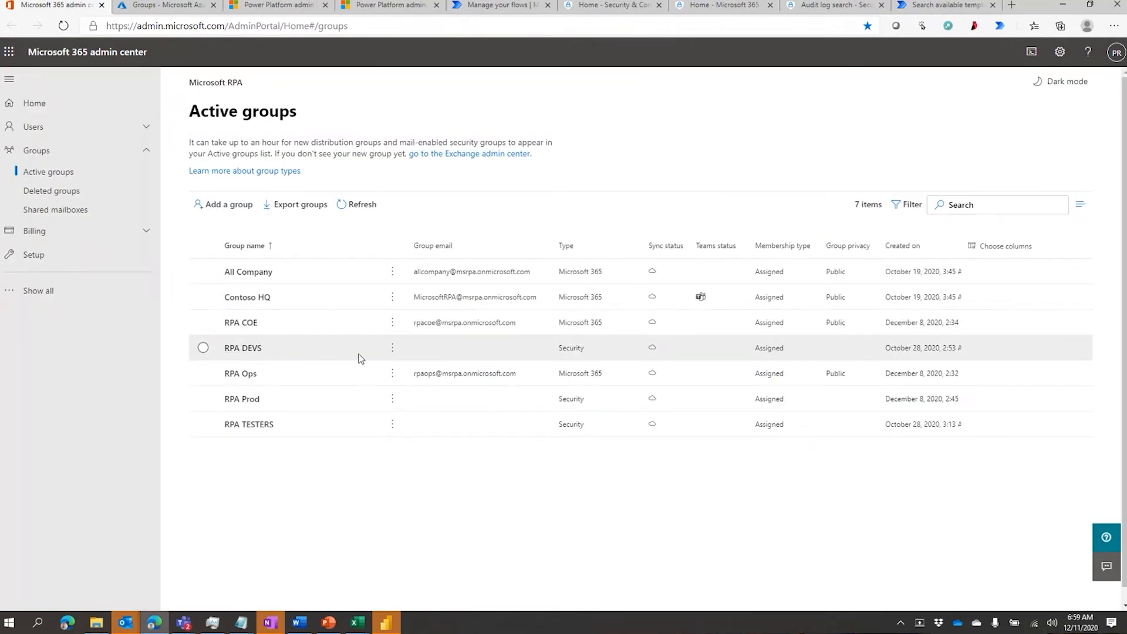
mouse_move(305, 356)
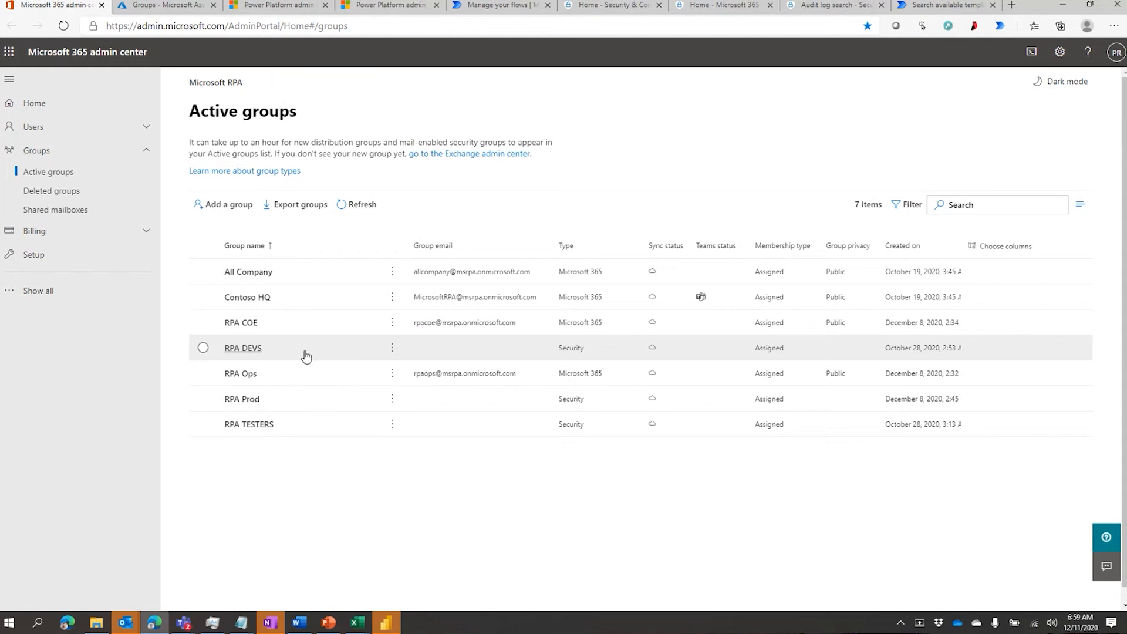
mouse_move(351, 353)
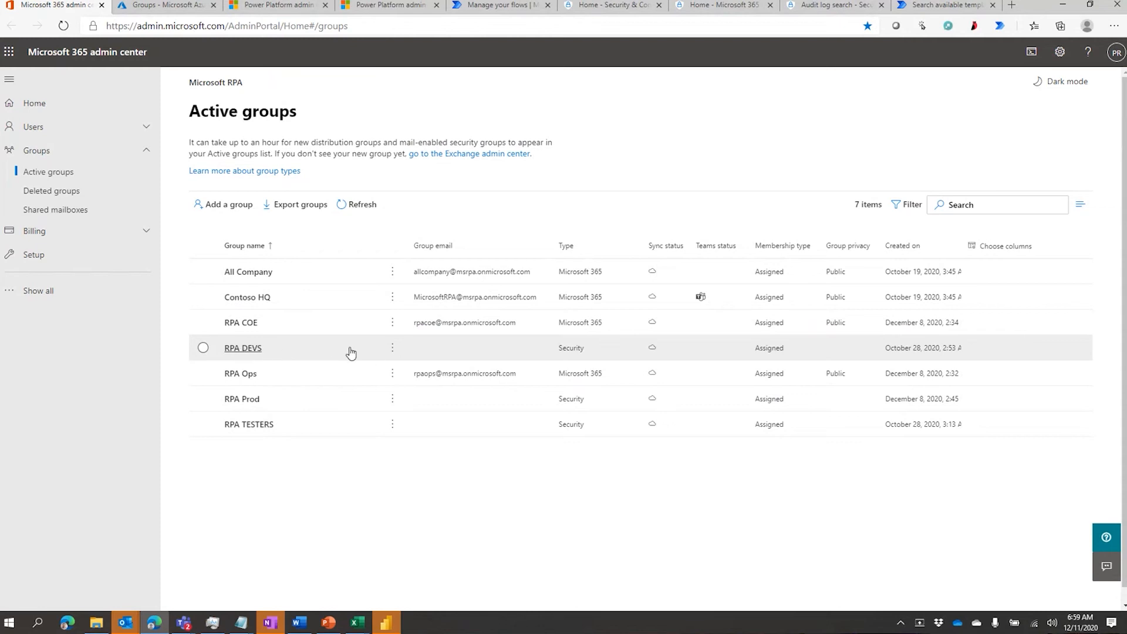
mouse_move(309, 12)
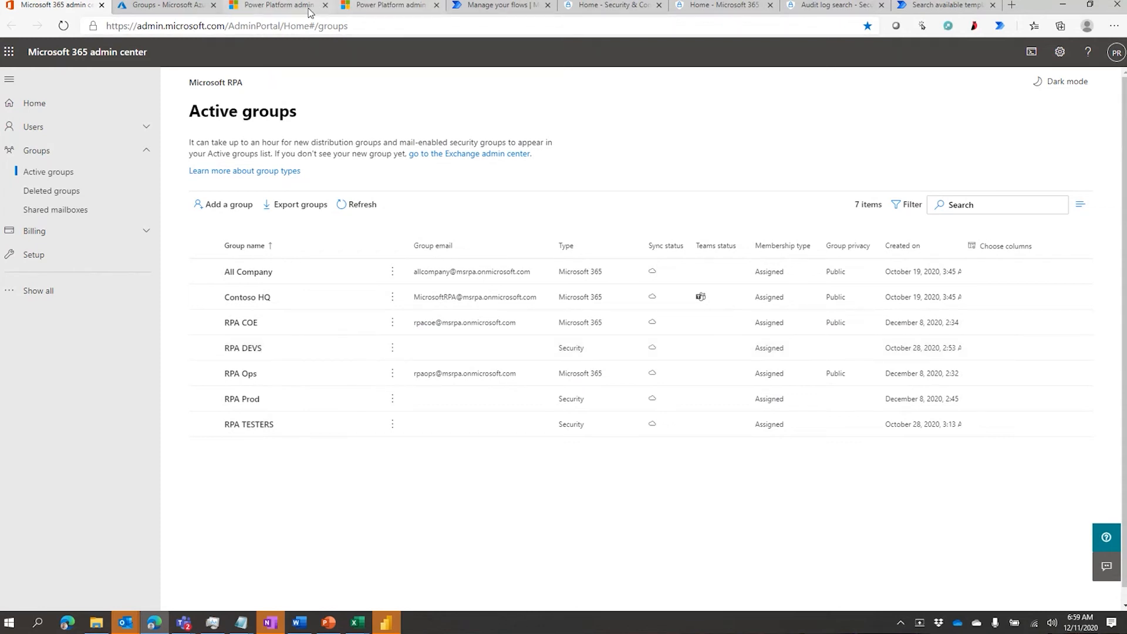
Step: Show the Data policies page listing the org-wide devsap policy applied to all environments except one
click(273, 4)
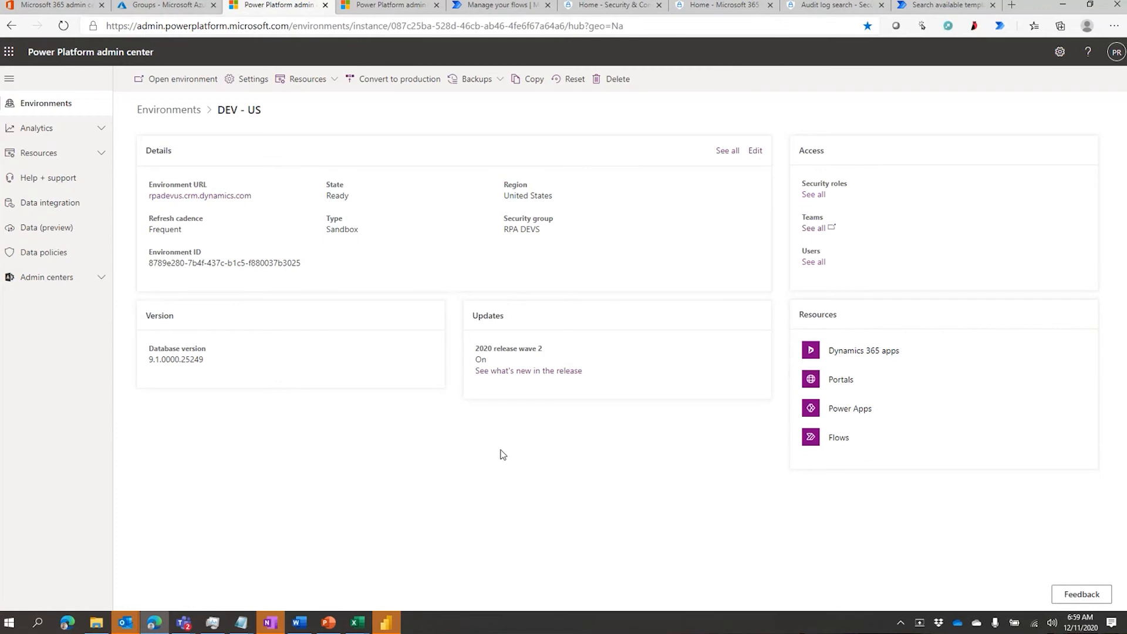
mouse_move(574, 492)
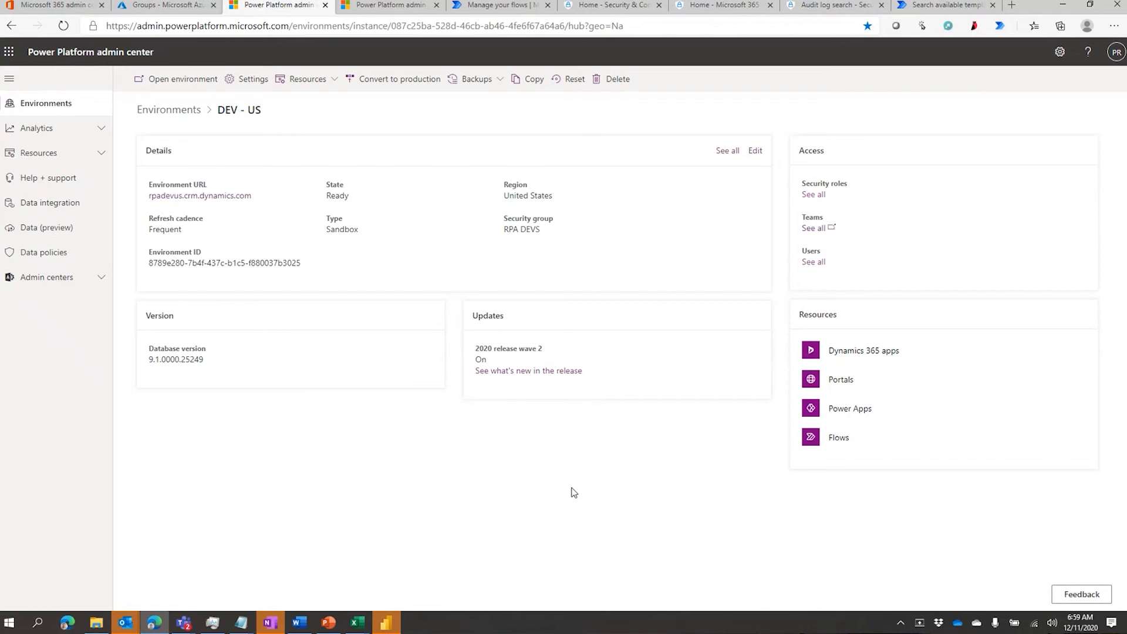
mouse_move(47, 278)
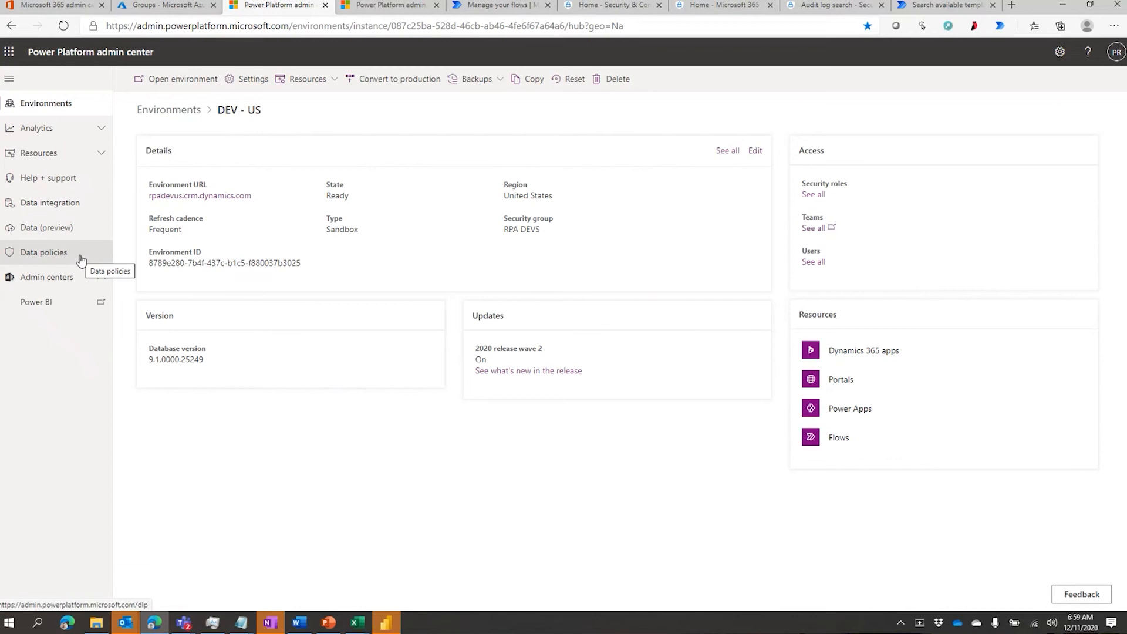
click(44, 252)
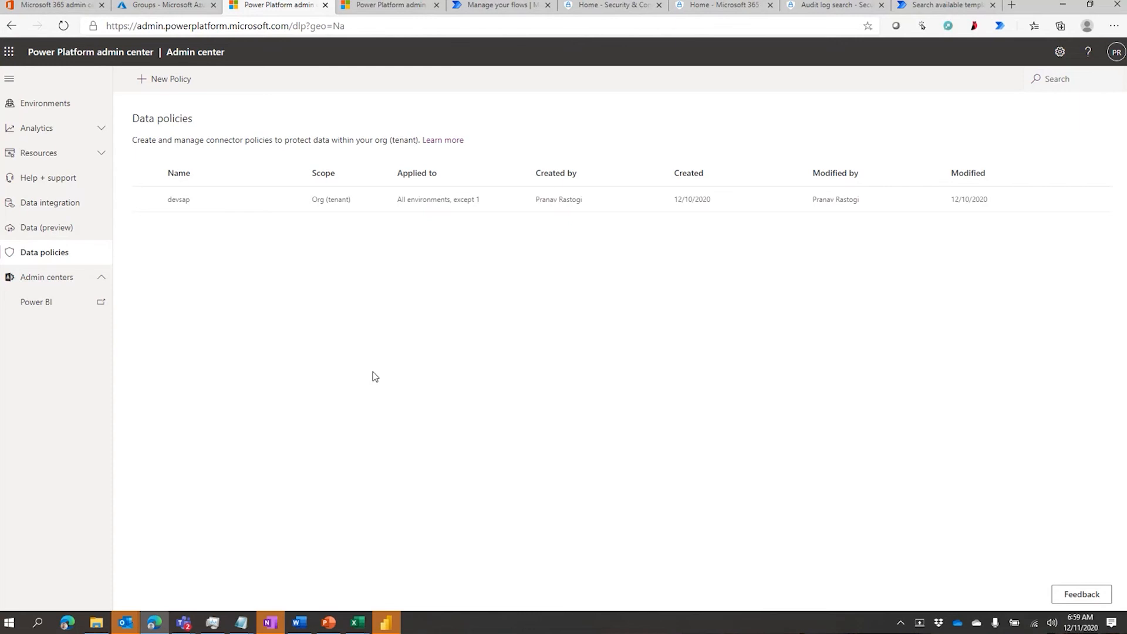
mouse_move(320, 242)
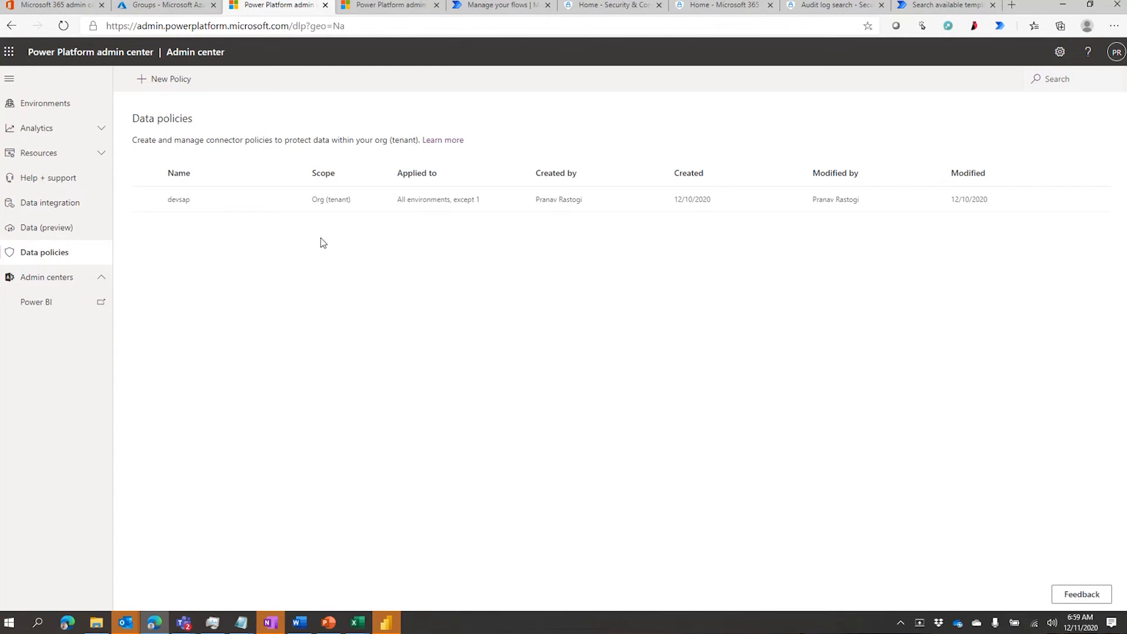
mouse_move(230, 233)
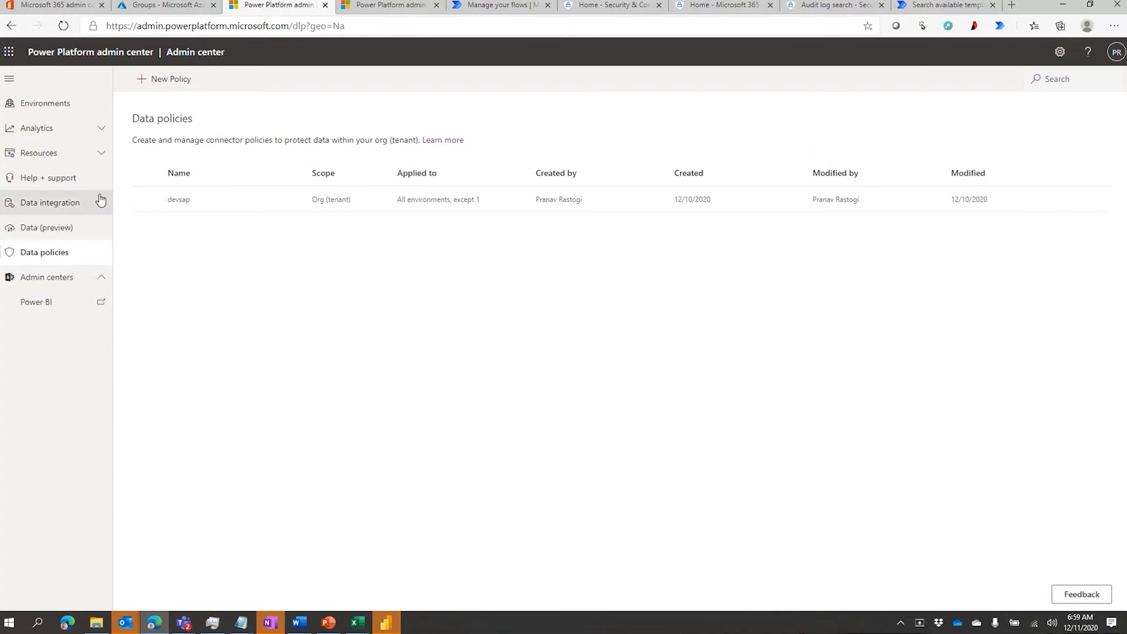
Step: From Environments, select DEV - US and view its Security roles list for the devus business unit
click(45, 103)
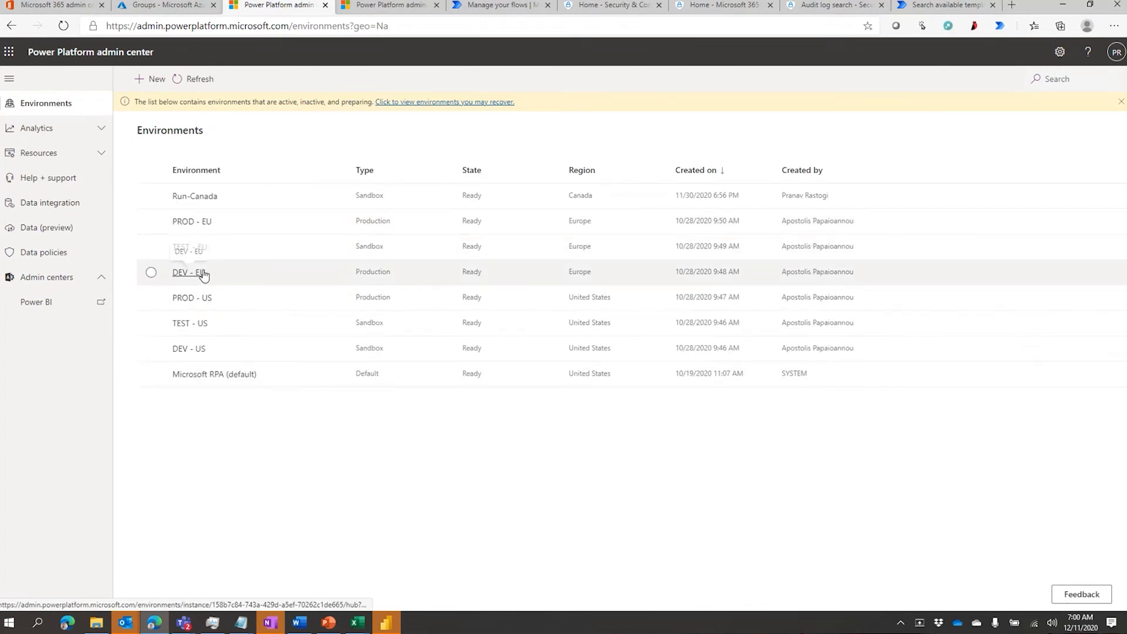
mouse_move(388, 4)
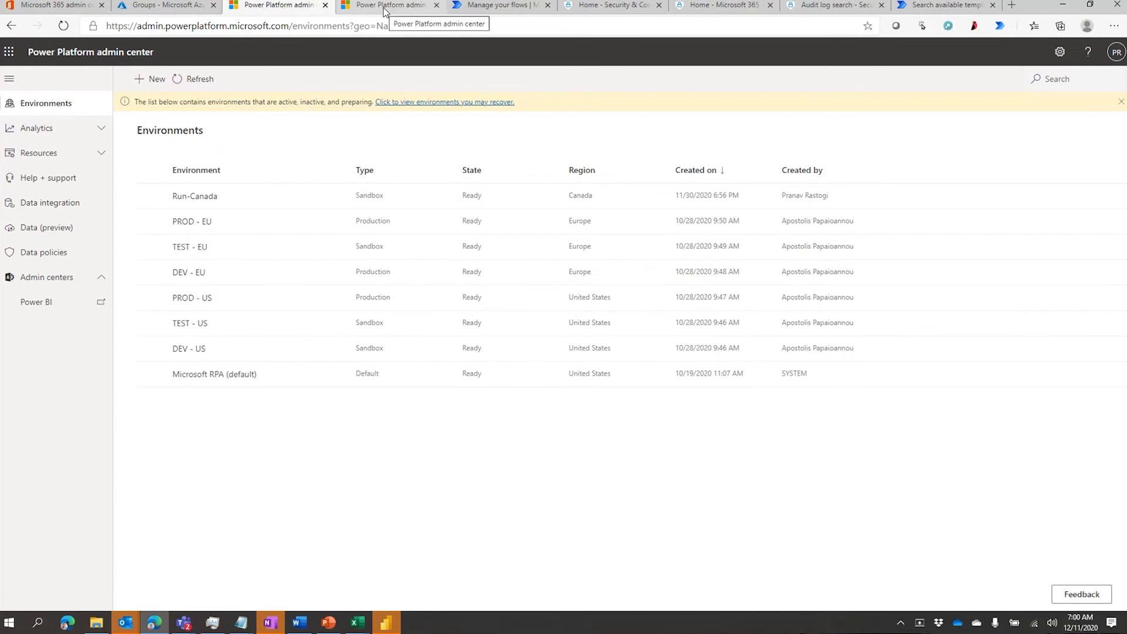
click(388, 4)
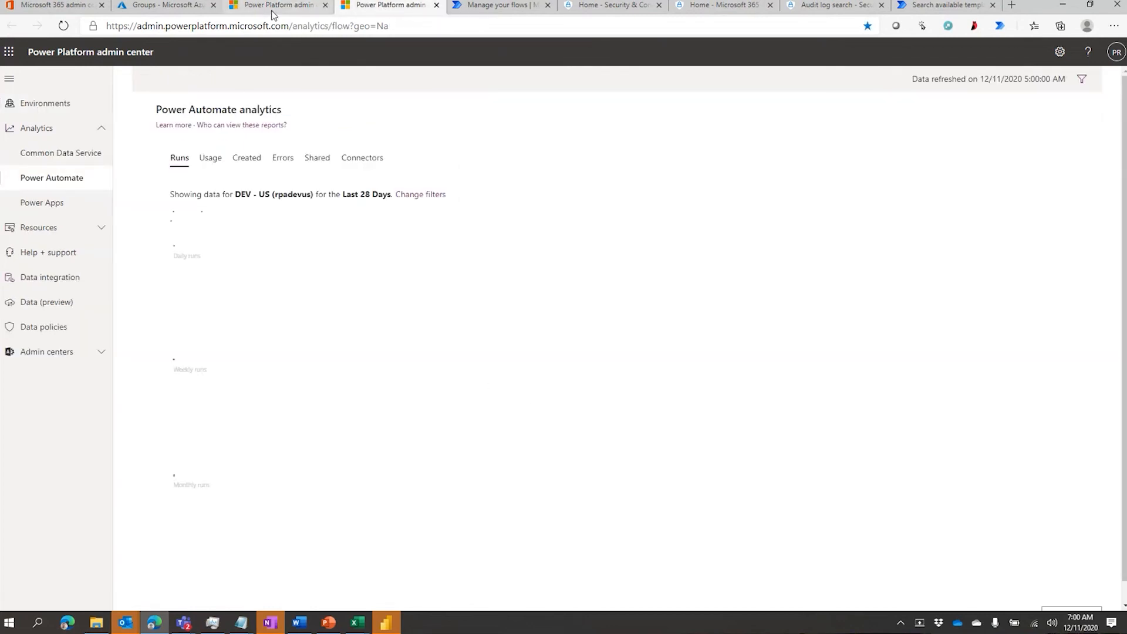
click(45, 103)
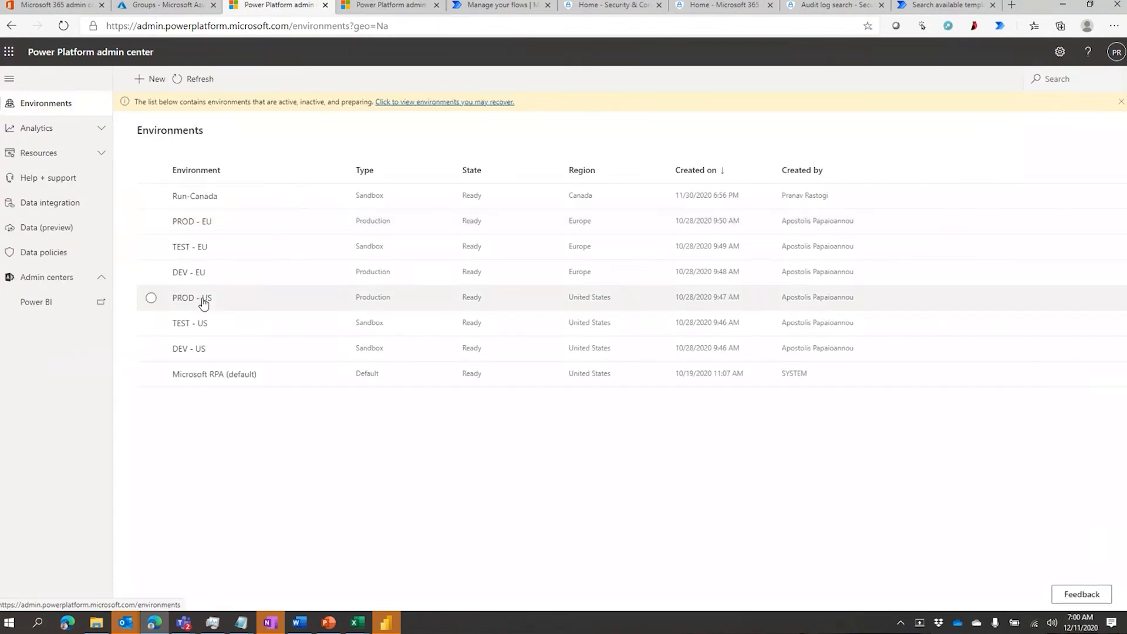
click(188, 349)
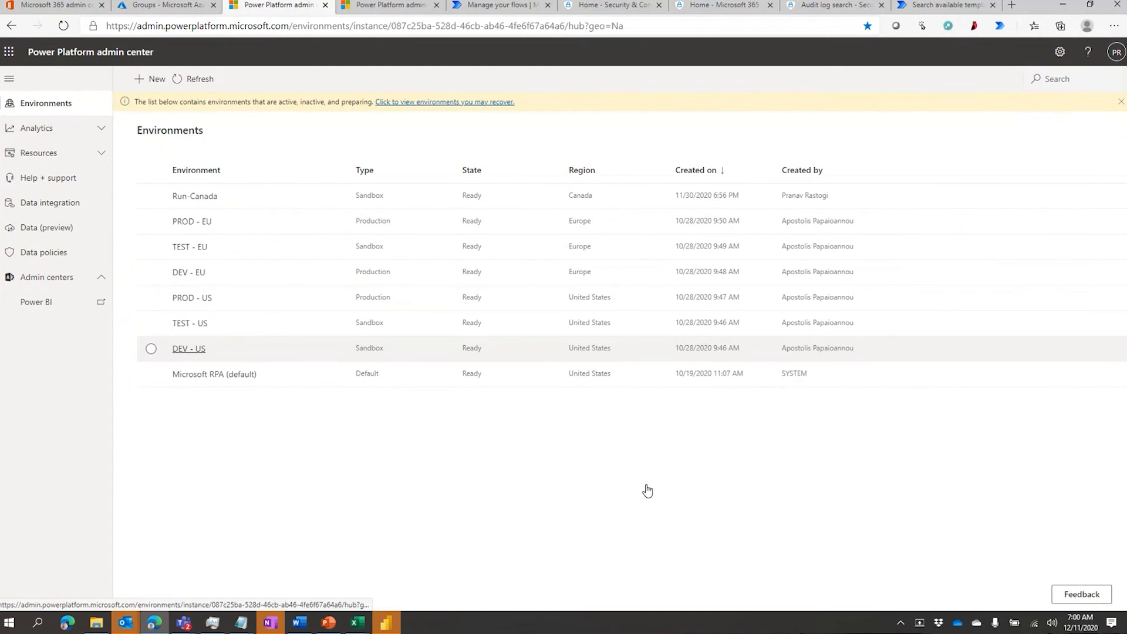
click(188, 347)
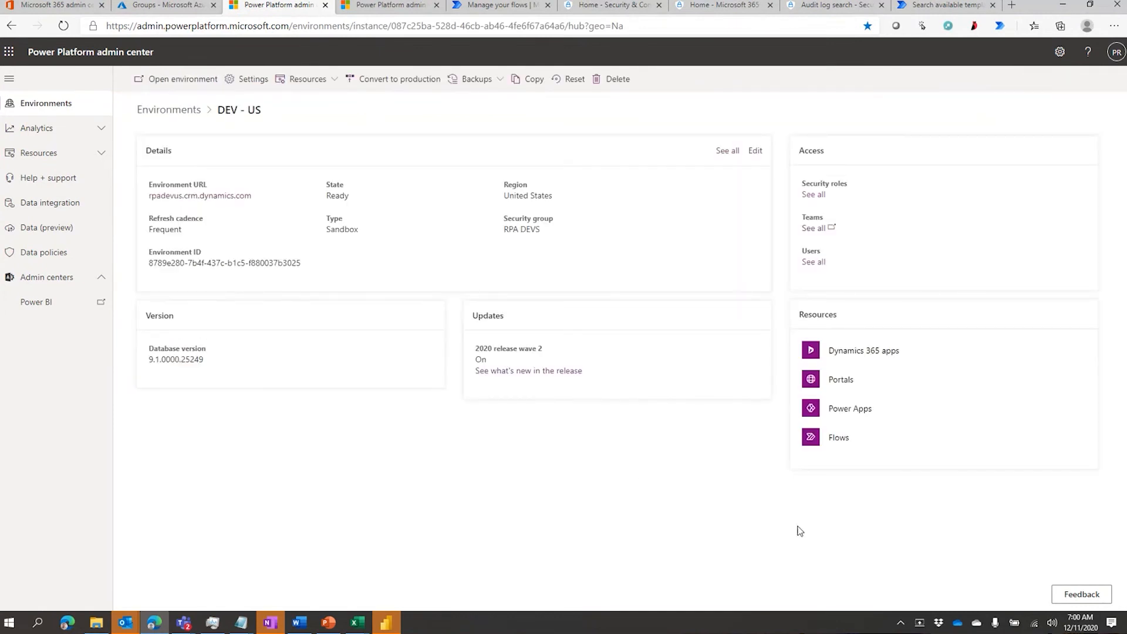
click(812, 195)
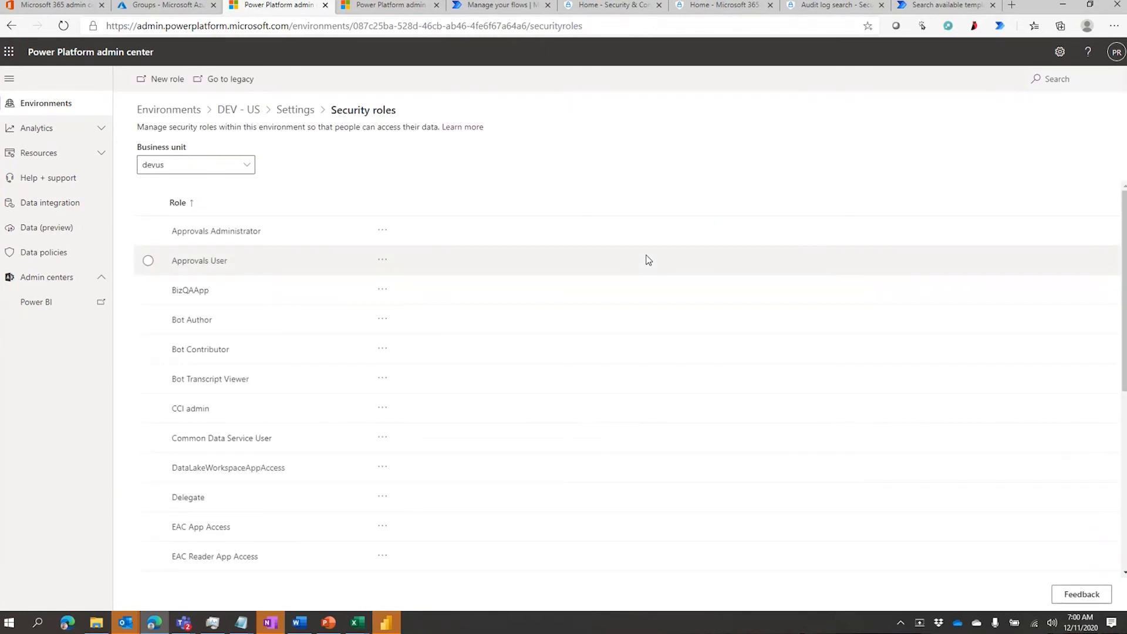
mouse_move(541, 438)
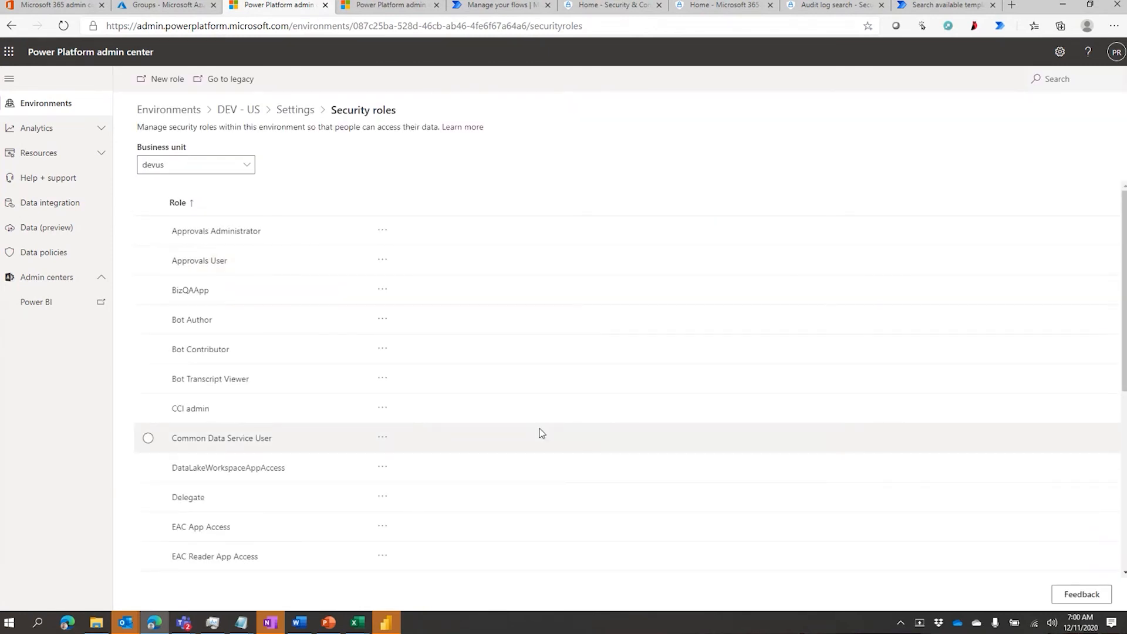
scroll(down, 3)
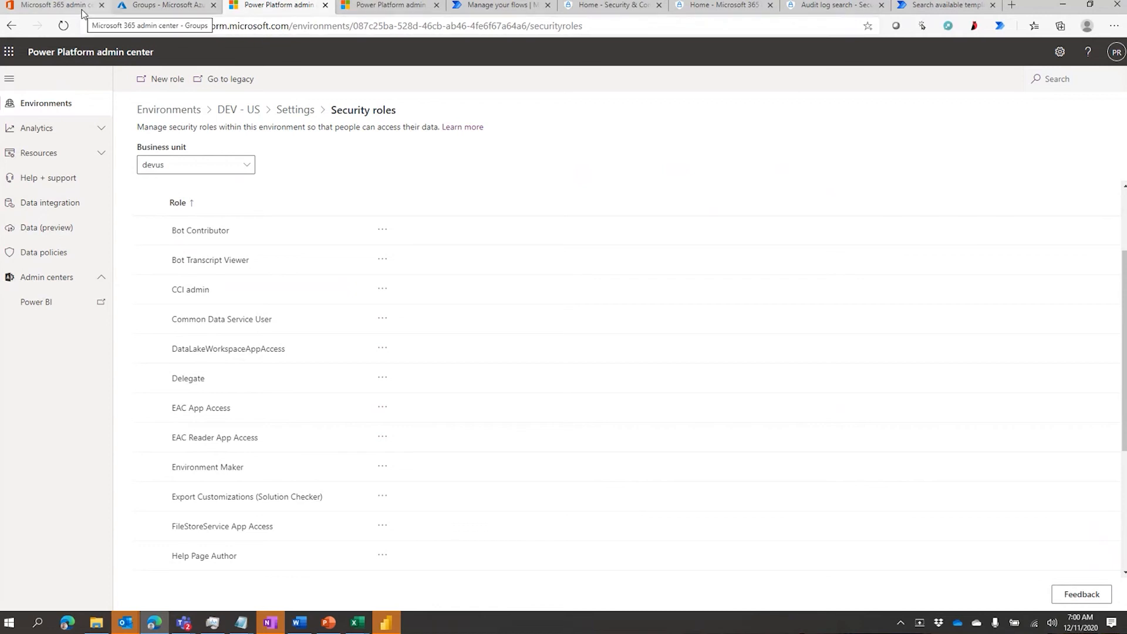
click(54, 5)
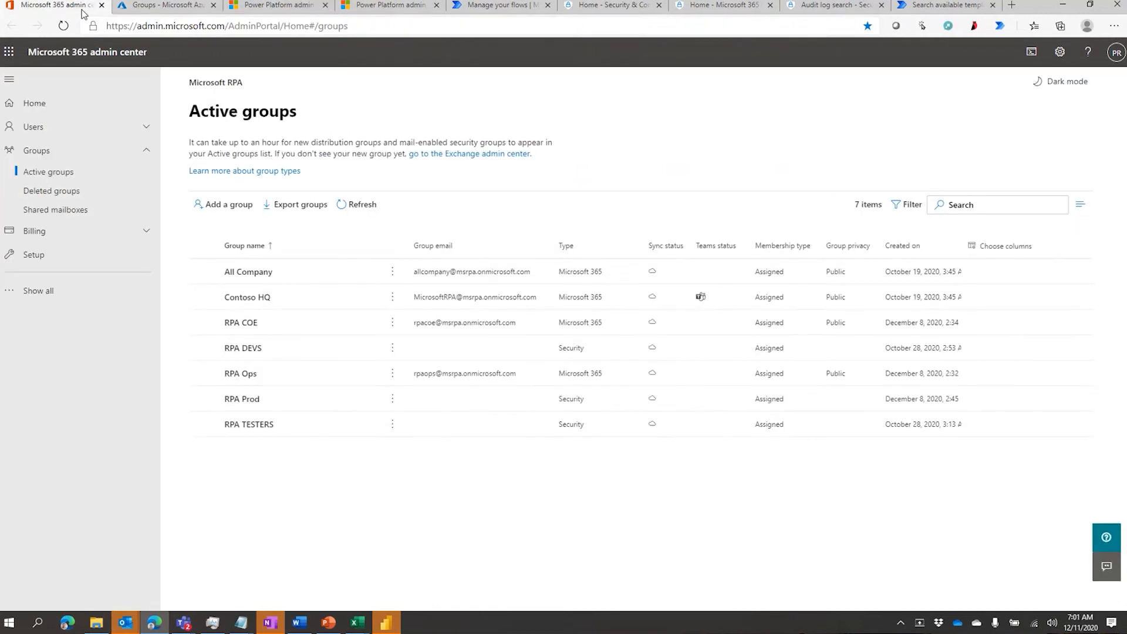
click(277, 4)
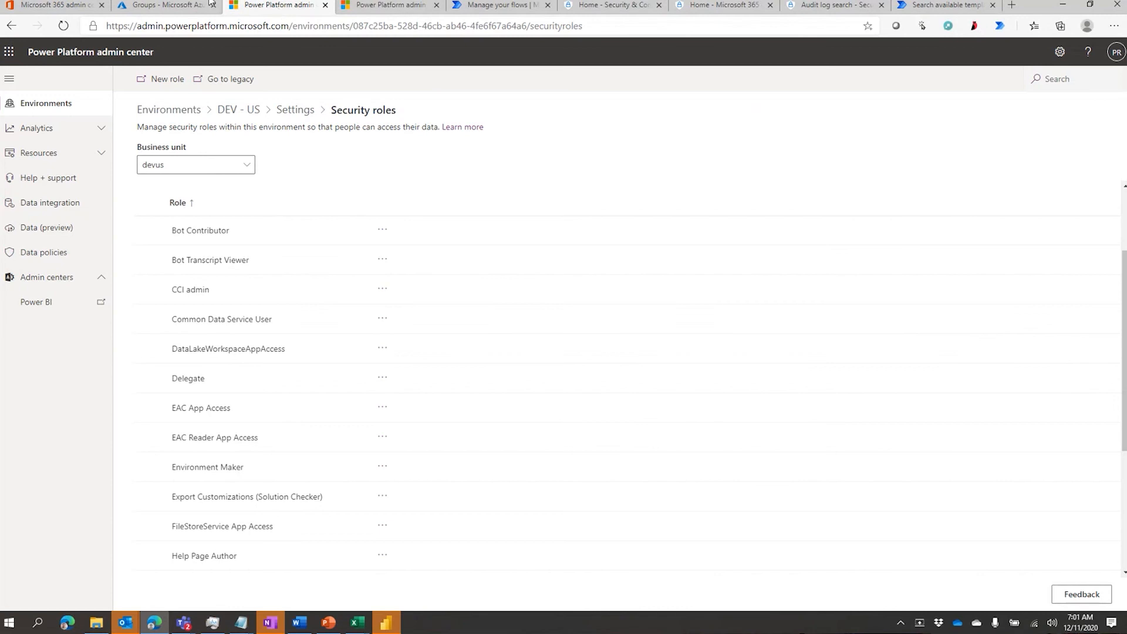
click(166, 5)
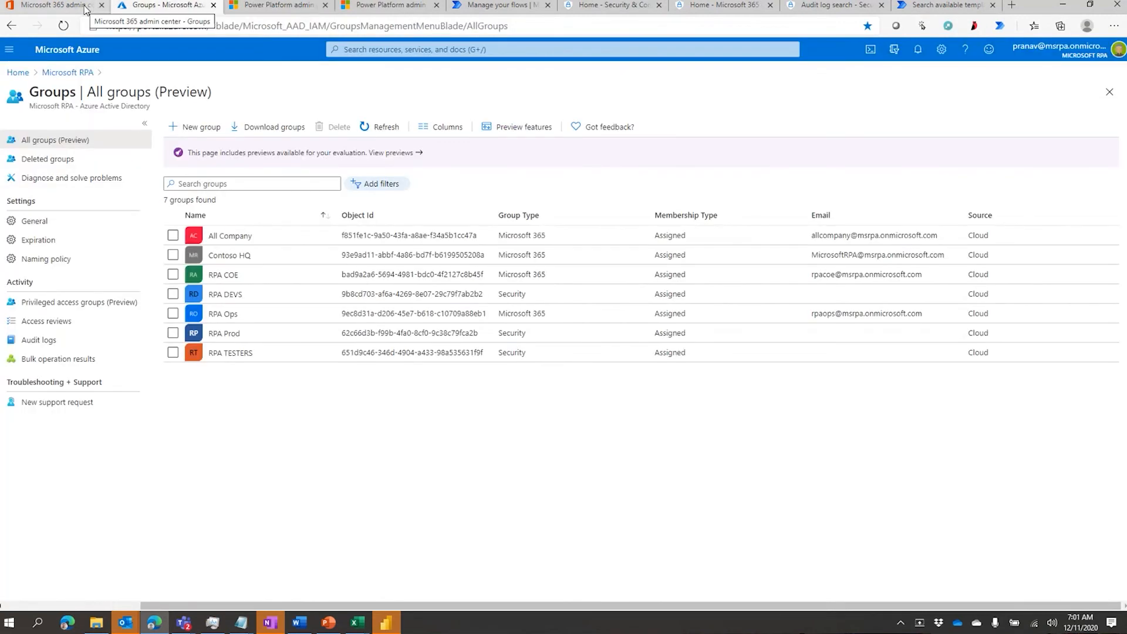
mouse_move(482, 42)
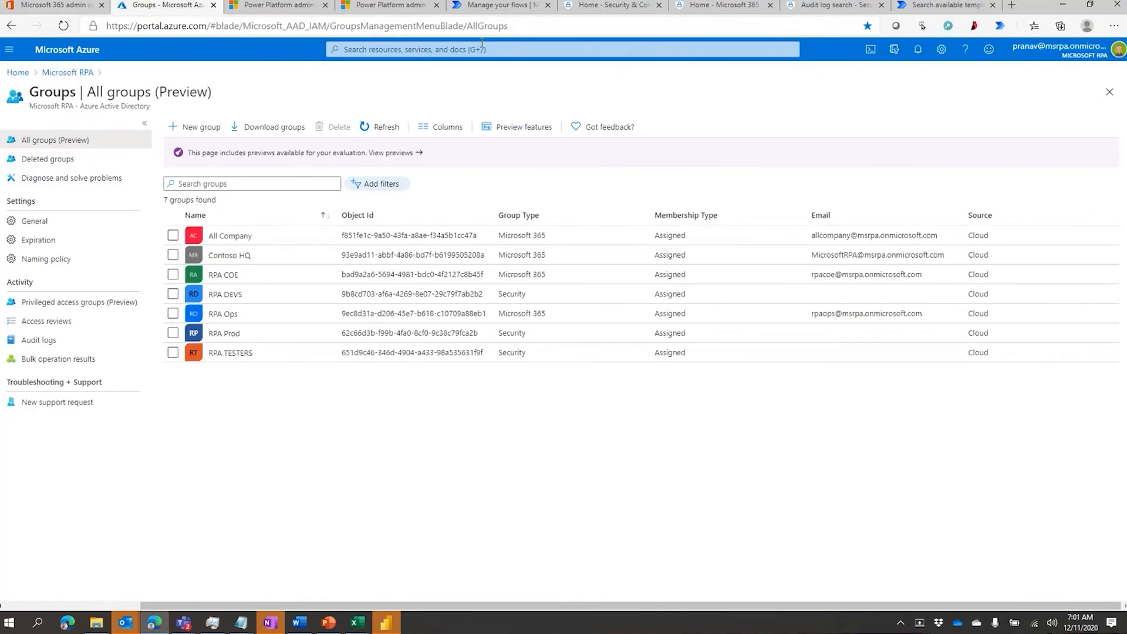
click(389, 5)
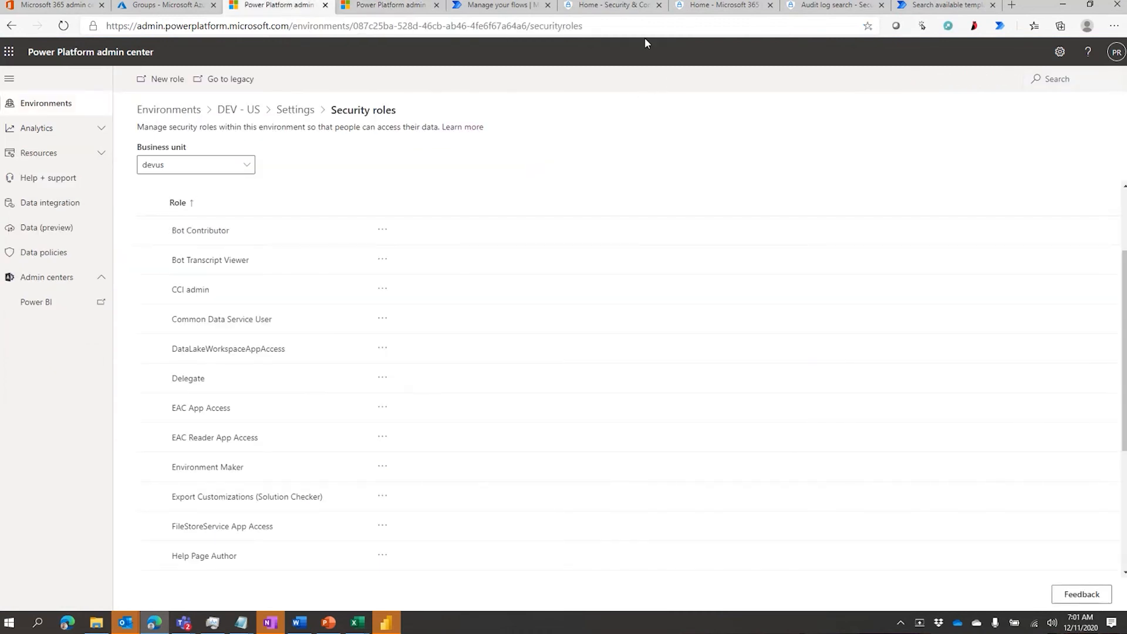
mouse_move(671, 83)
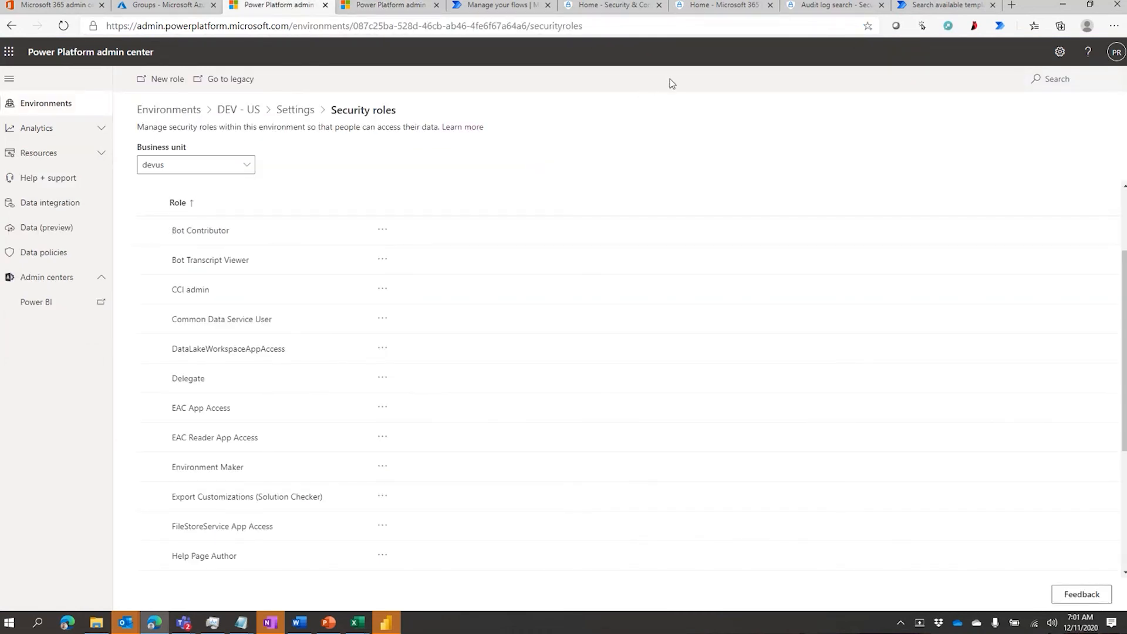
mouse_move(658, 70)
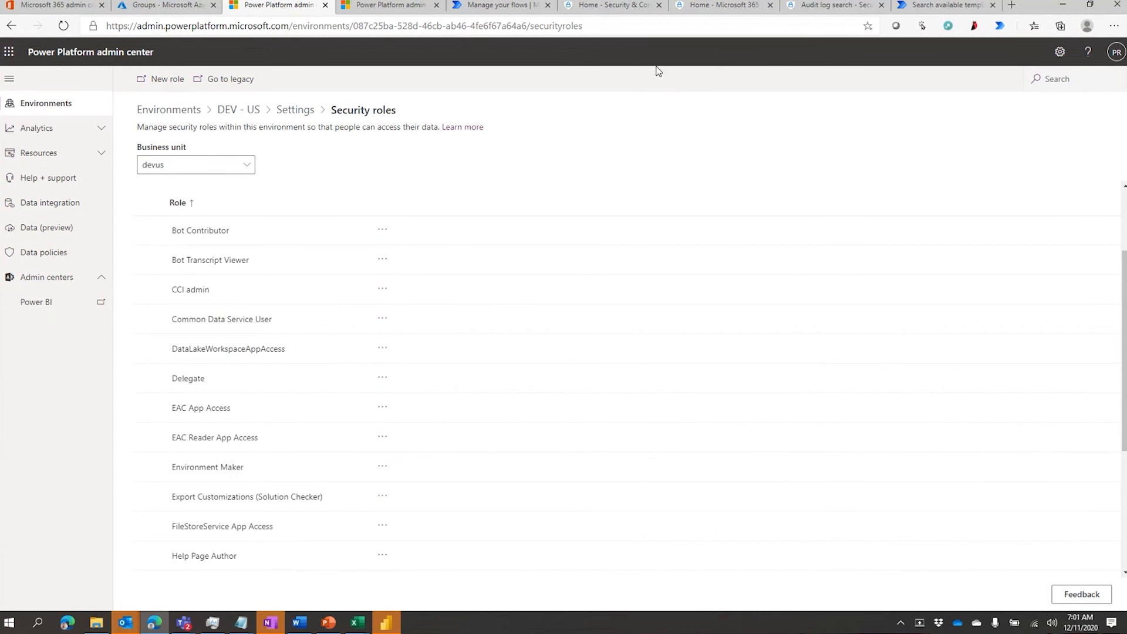
mouse_move(768, 94)
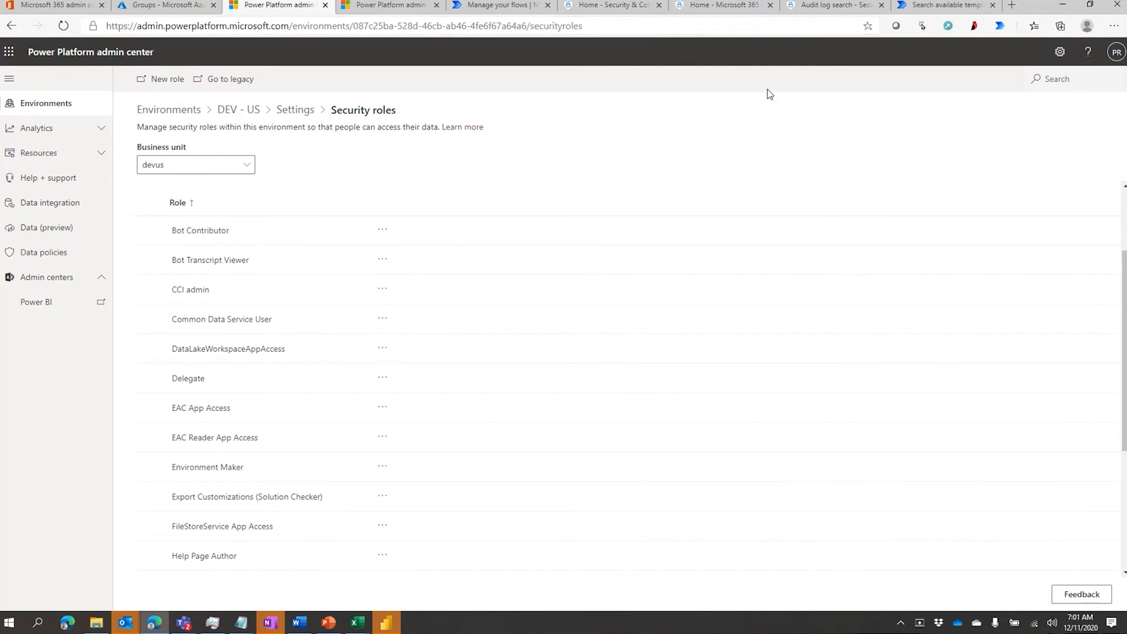
click(610, 4)
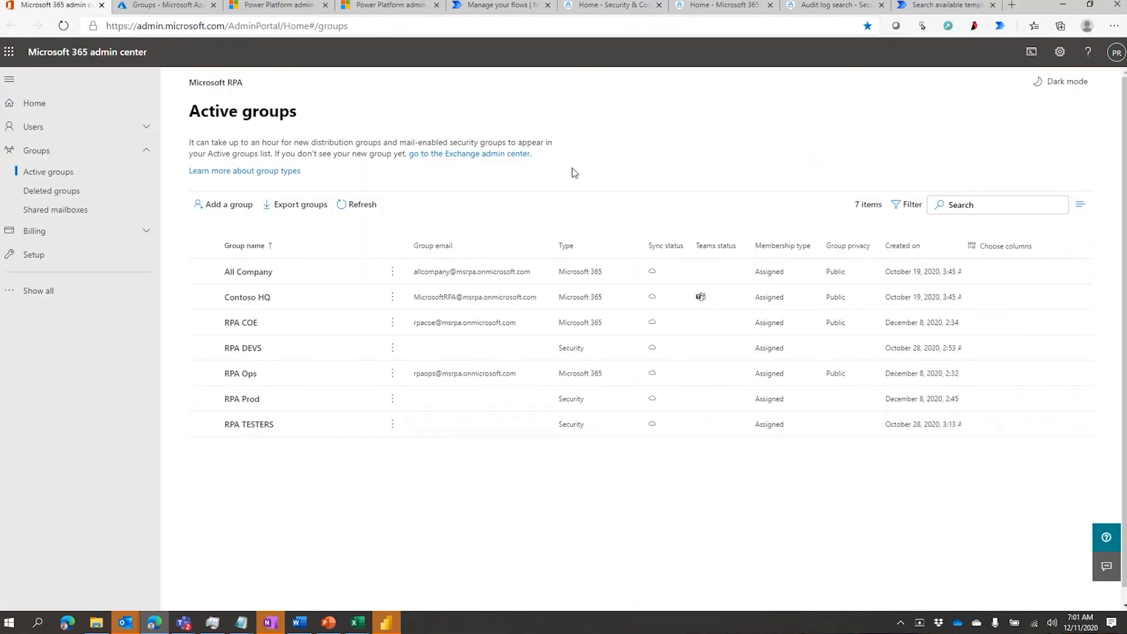
Step: Review the Security & Compliance home page's GDPR, information governance and threat management cards
click(609, 4)
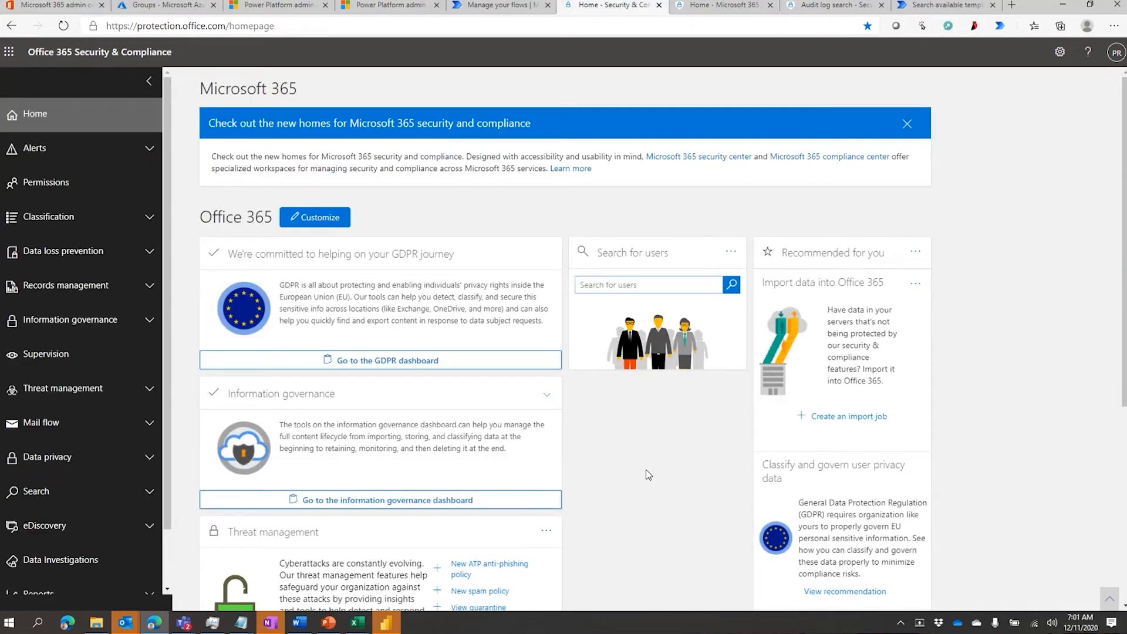
scroll(down, 3)
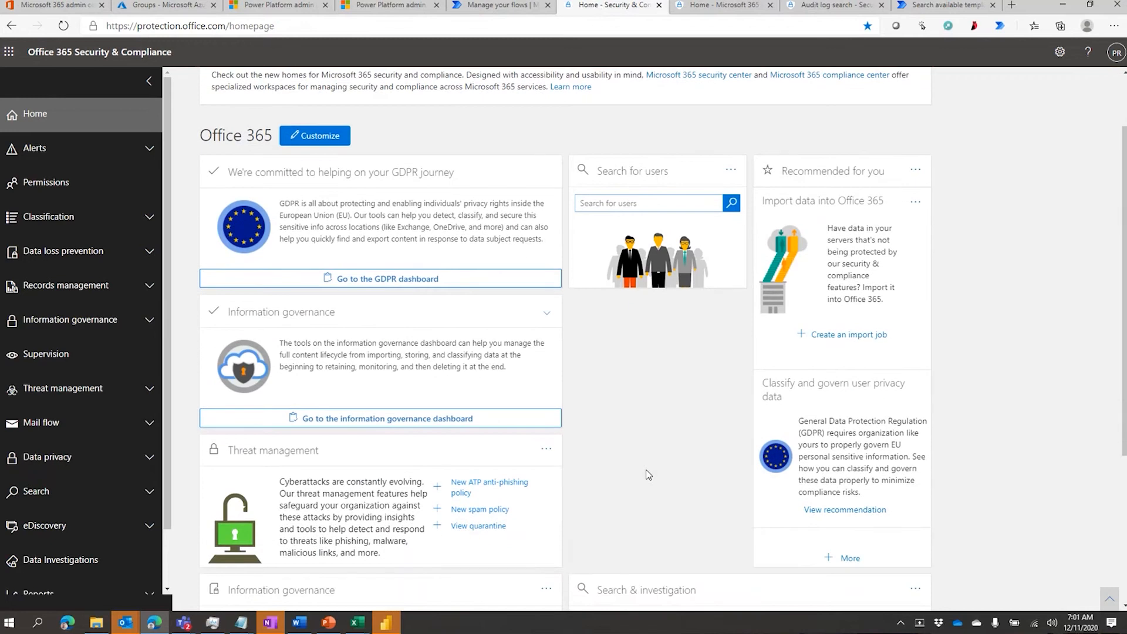
scroll(down, 3)
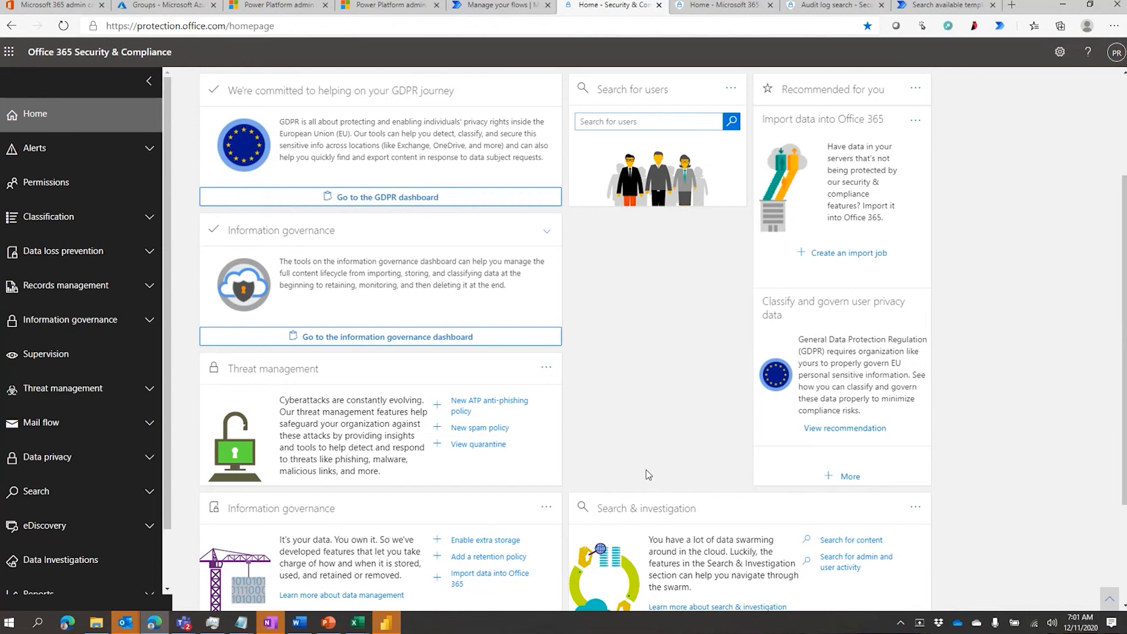
mouse_move(642, 463)
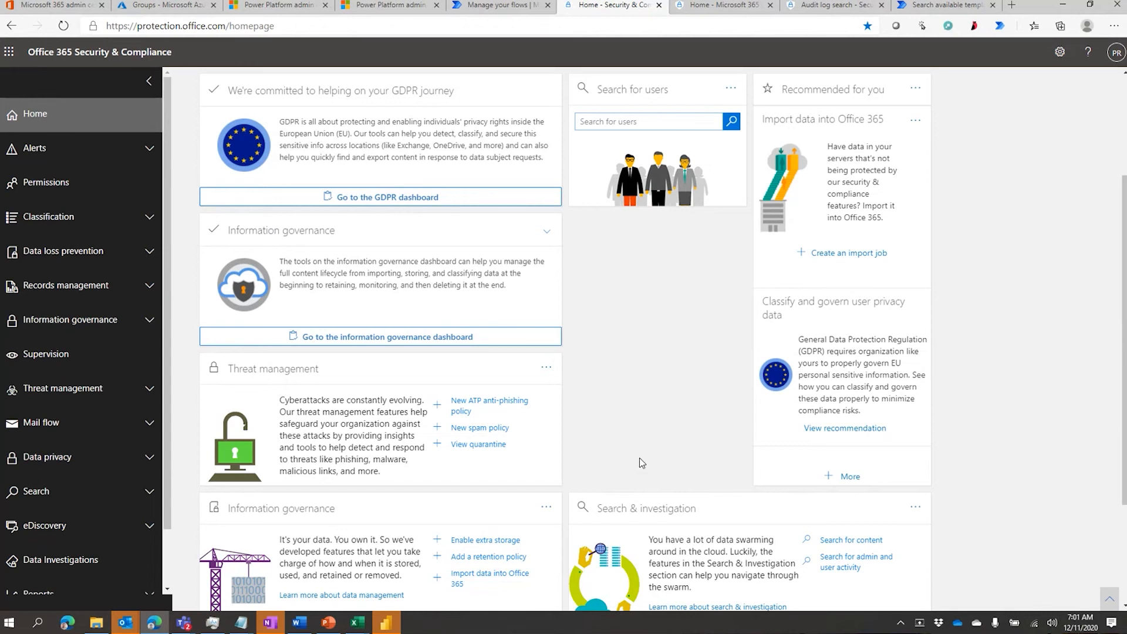
scroll(up, 3)
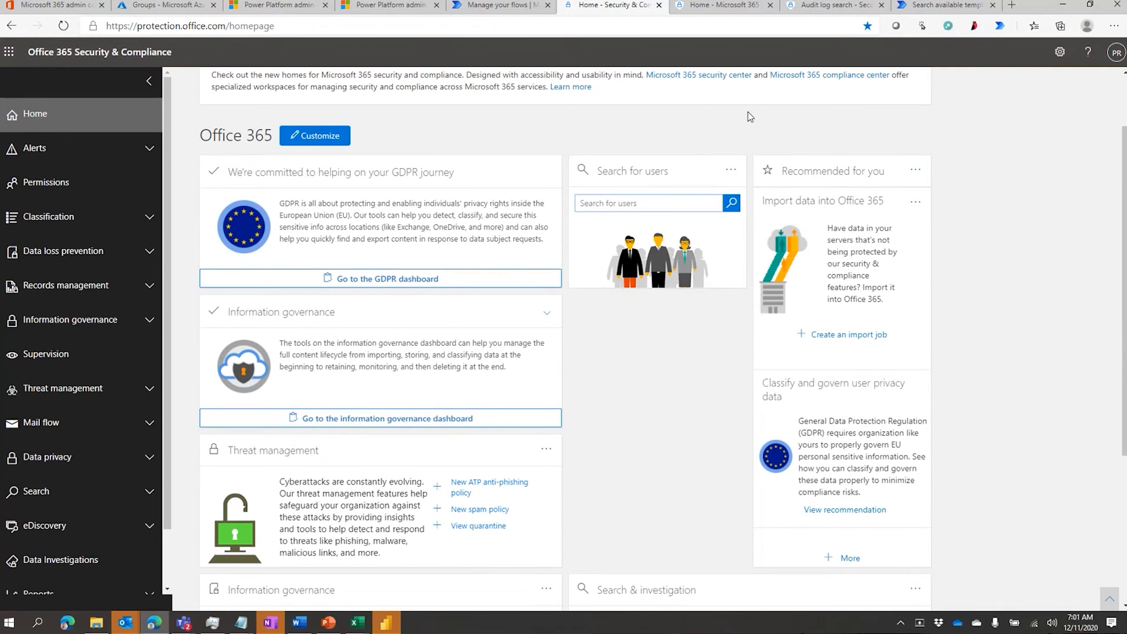
Step: Review the 150 audit log results for flow activities such as Created flow and Edited flow, 2020-11-20 to 2020-12-12
click(833, 5)
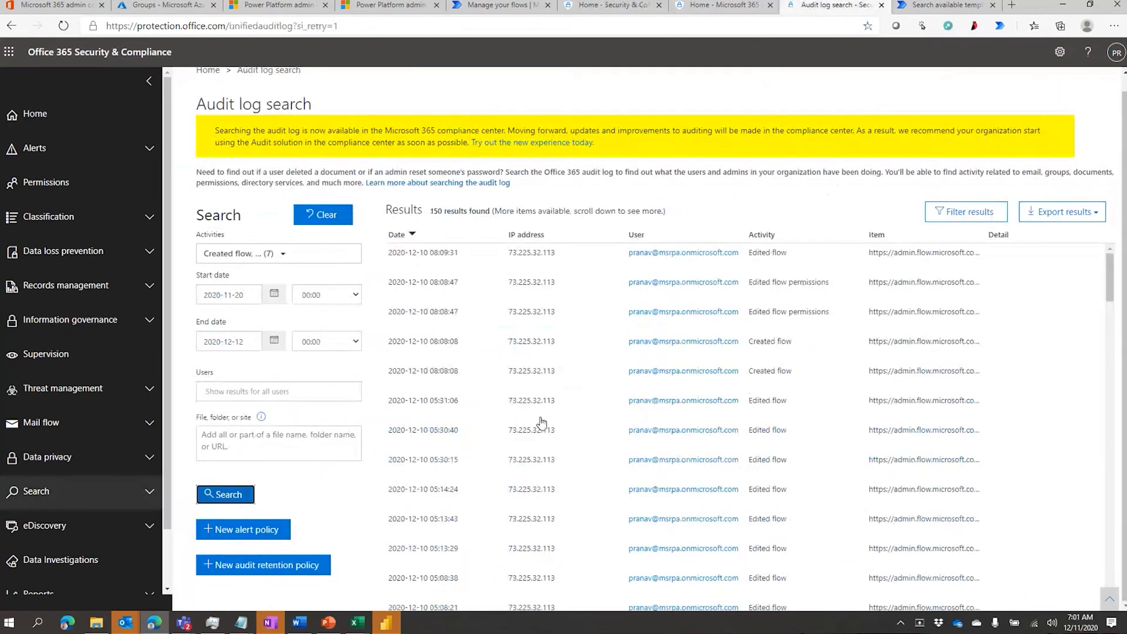
scroll(up, 3)
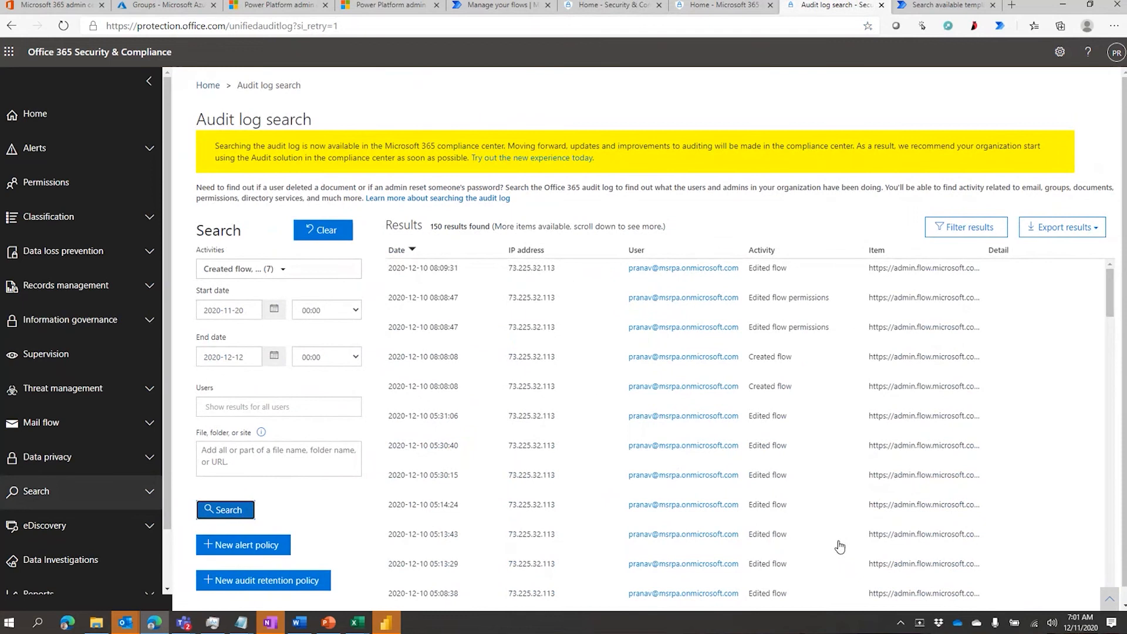
mouse_move(815, 557)
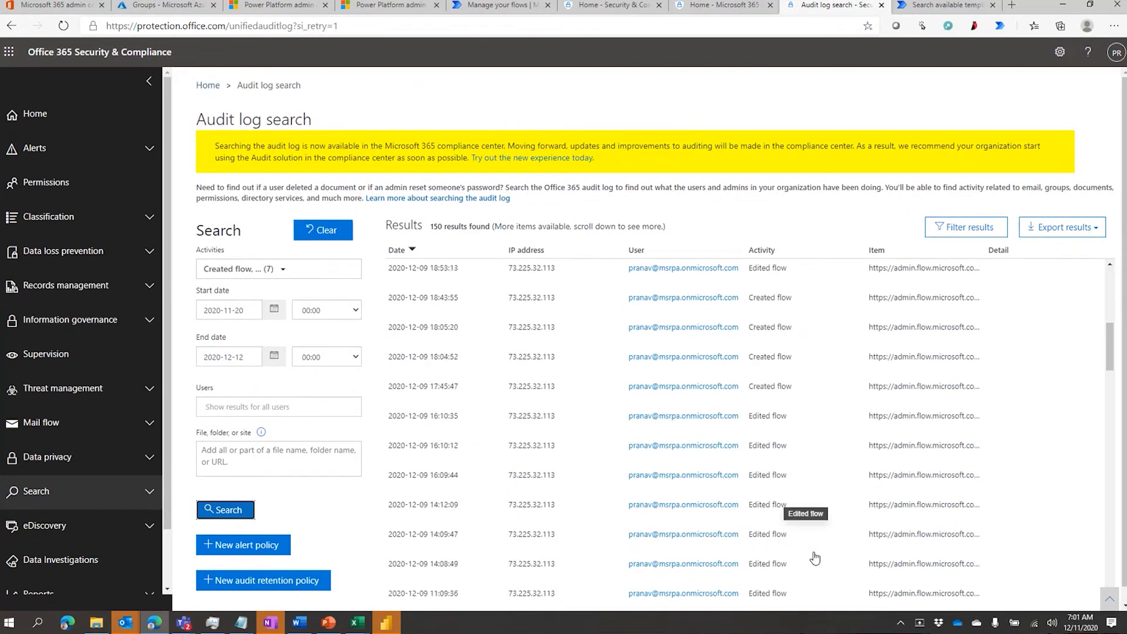
scroll(down, 3)
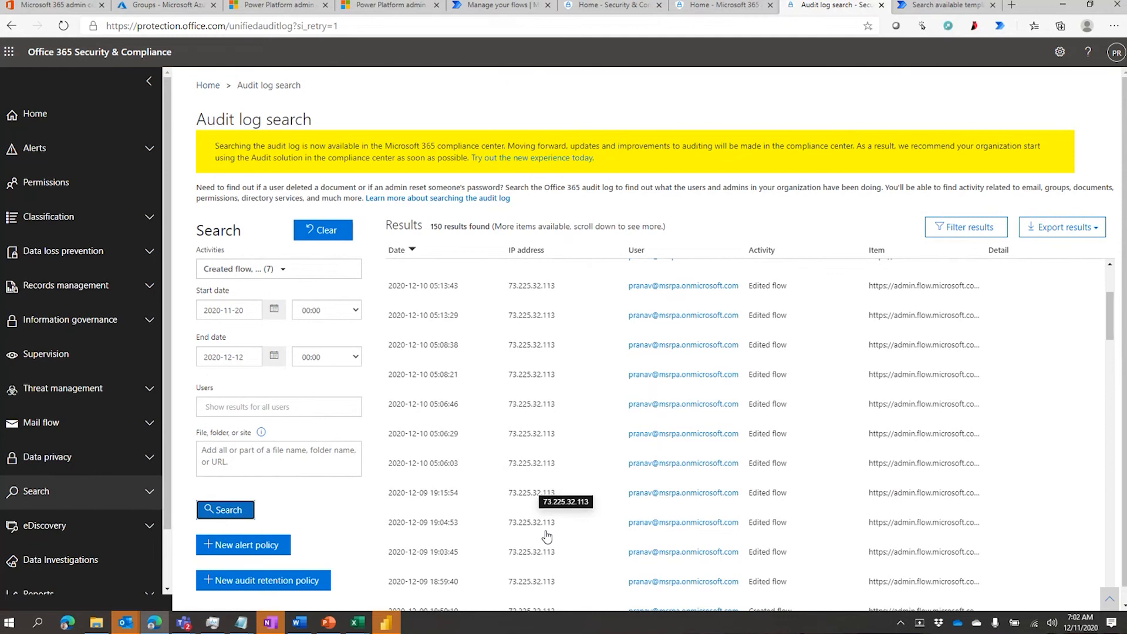
scroll(up, 3)
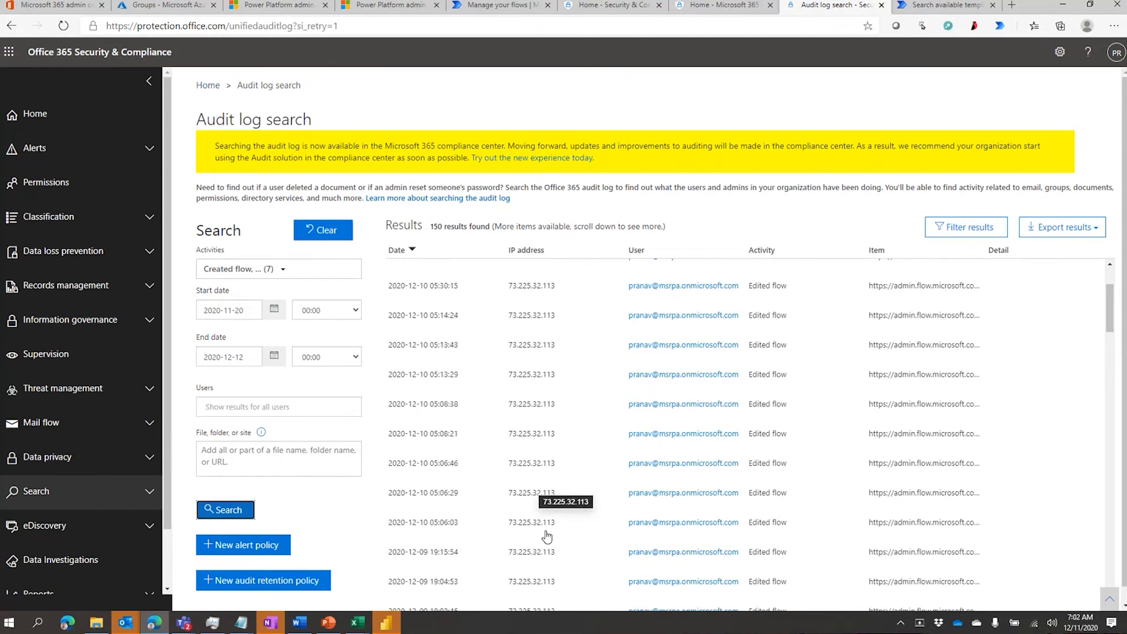
scroll(up, 3)
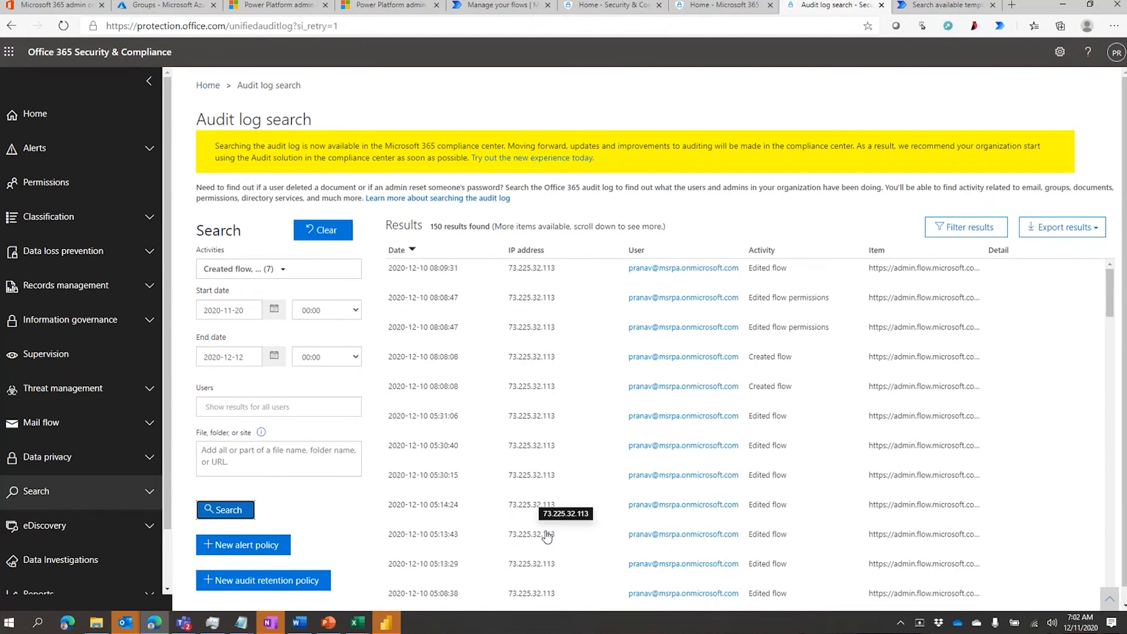
mouse_move(558, 495)
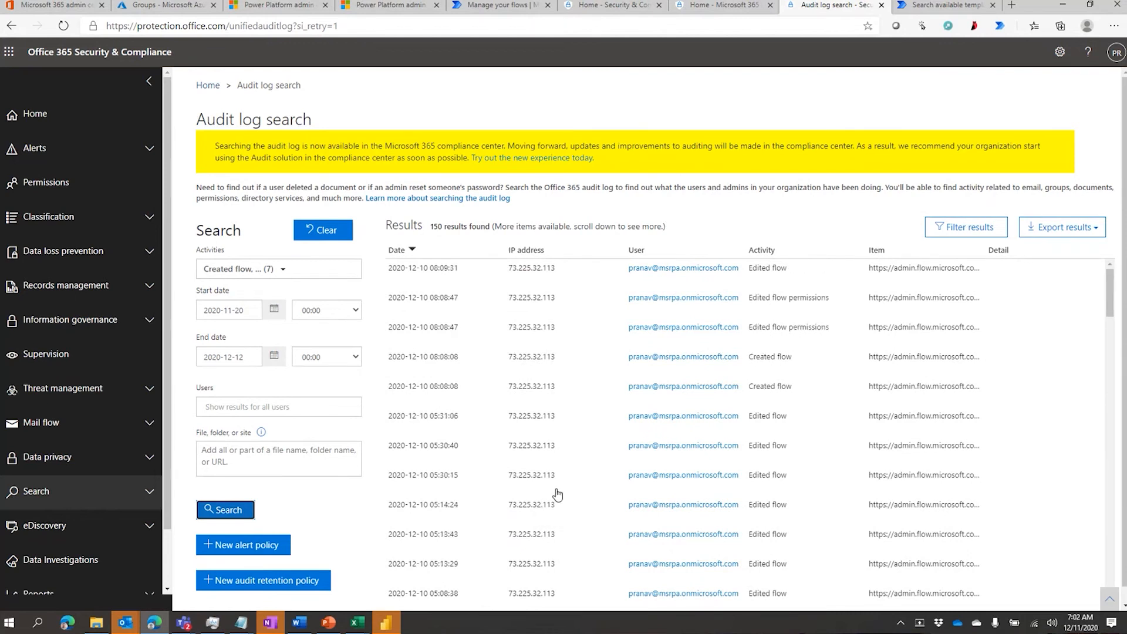
mouse_move(792, 383)
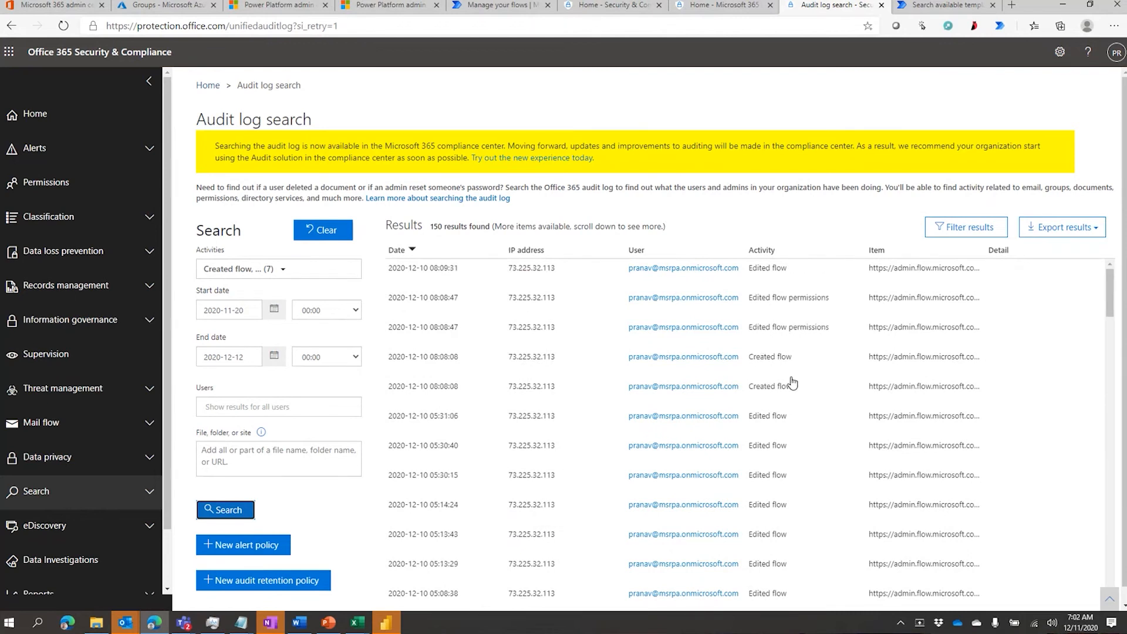
mouse_move(524, 334)
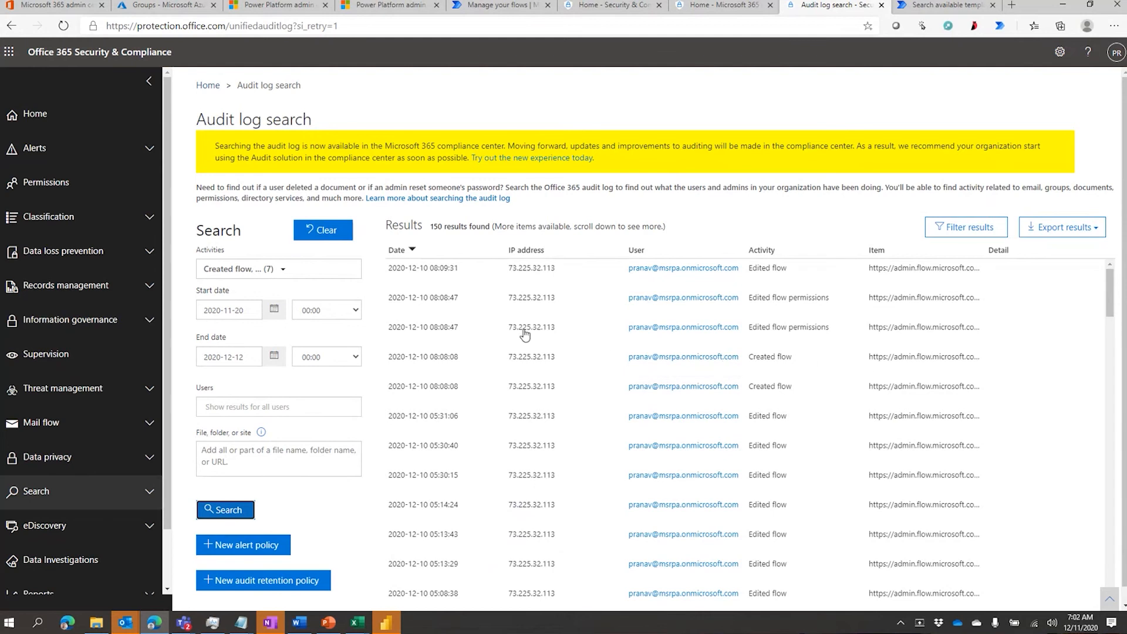
mouse_move(756, 412)
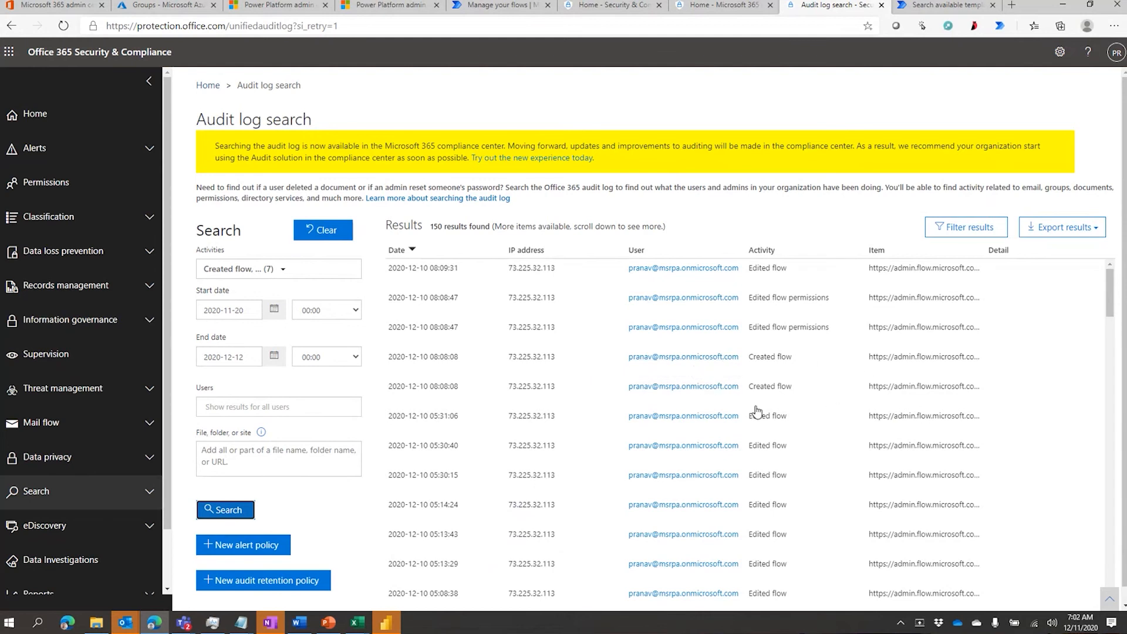
mouse_move(927, 357)
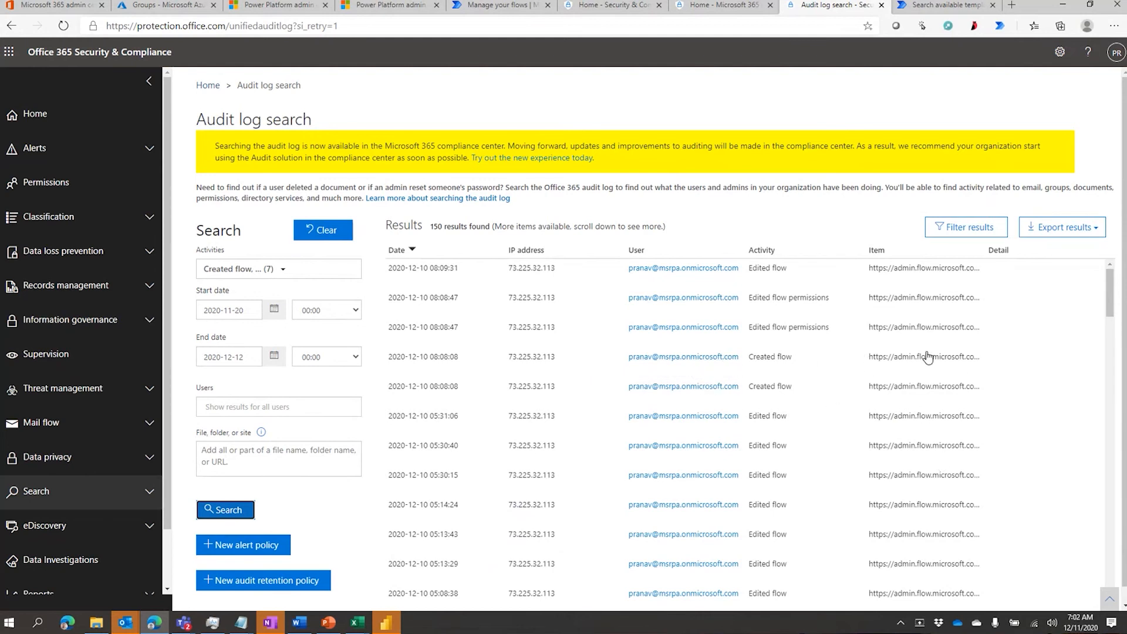
mouse_move(883, 480)
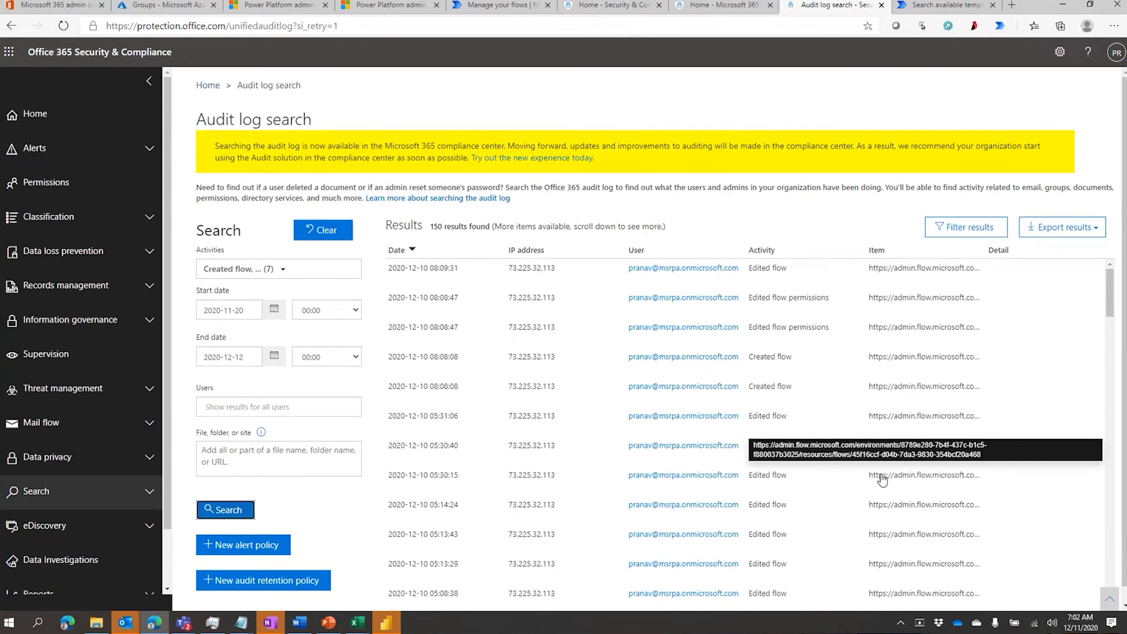
mouse_move(802, 103)
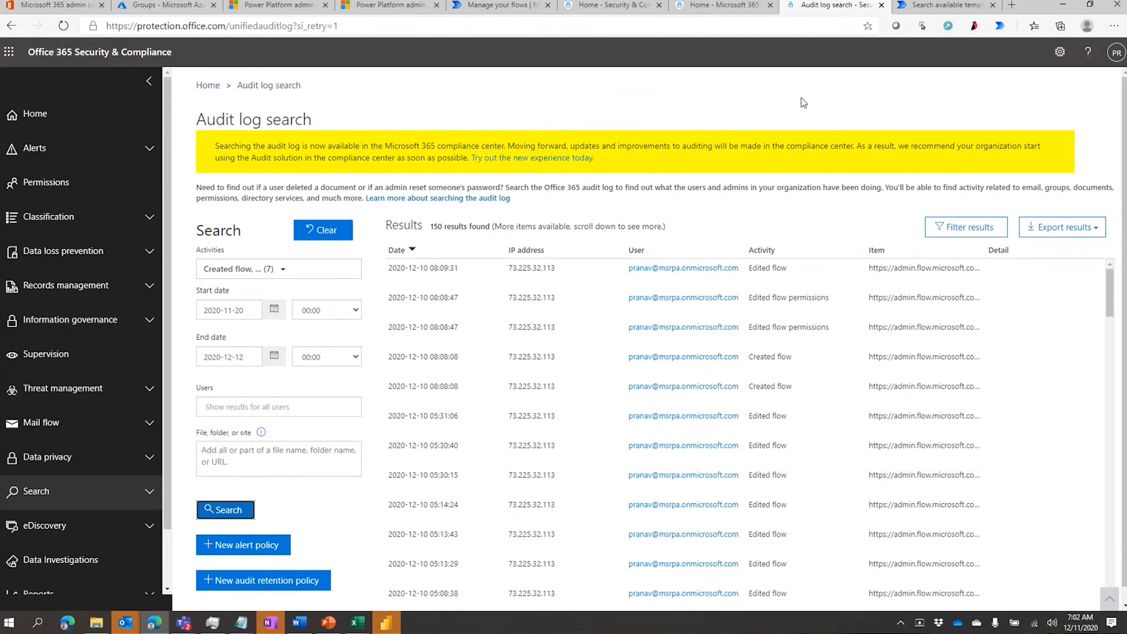
mouse_move(801, 75)
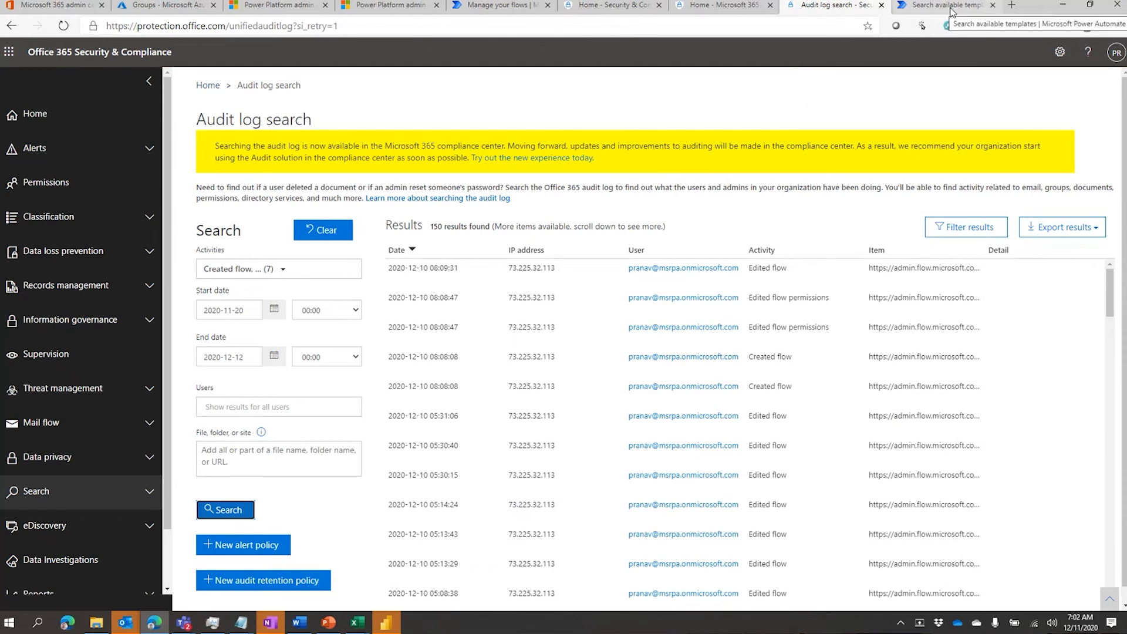
Step: Show the Power Automate template results for atp: two Windows Defender templates triggered by Cloud App Security alerts
click(945, 5)
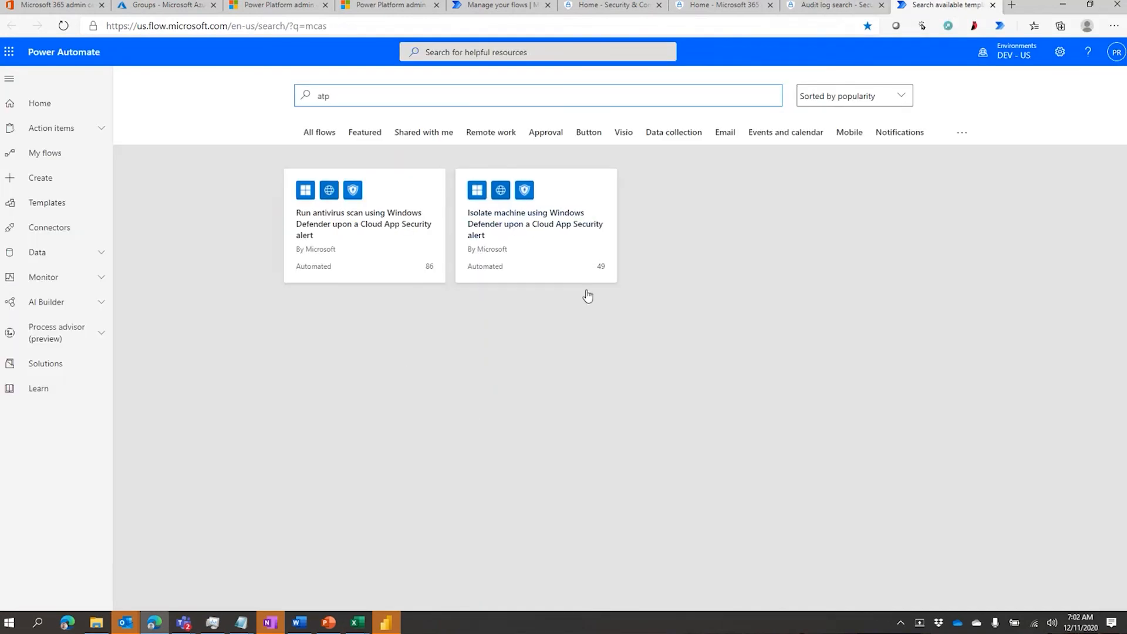
mouse_move(412, 190)
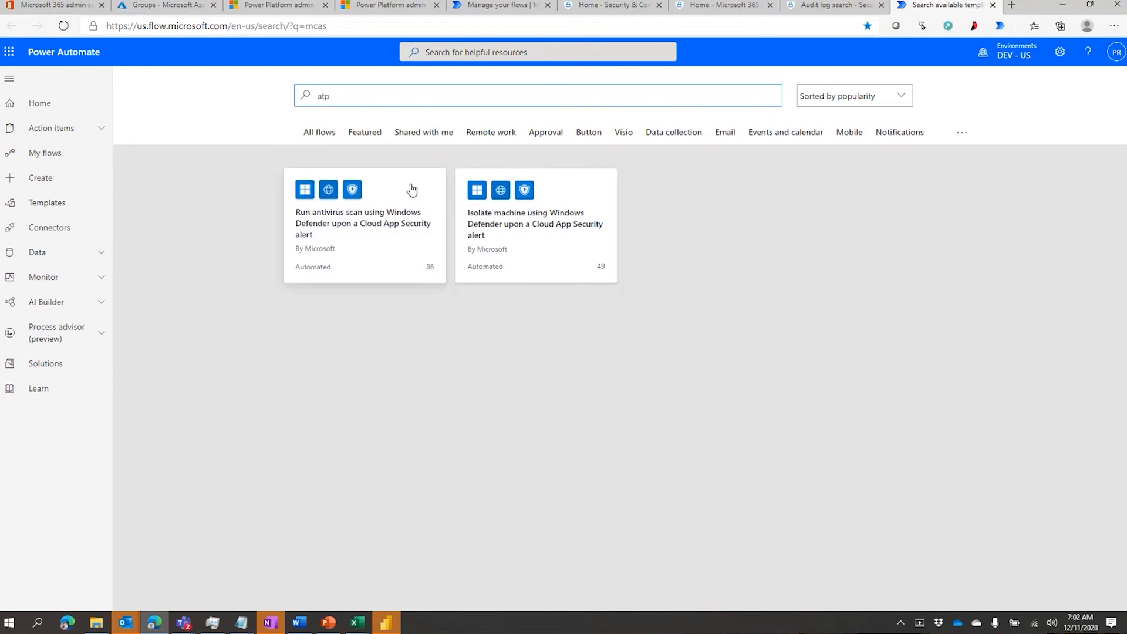
mouse_move(462, 297)
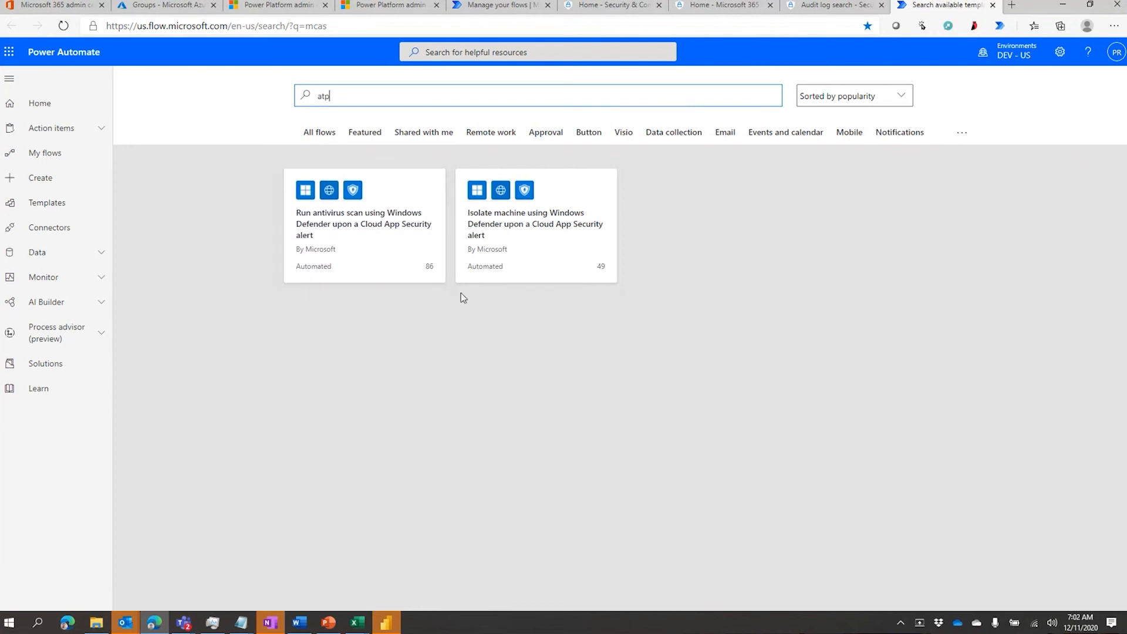
mouse_move(596, 359)
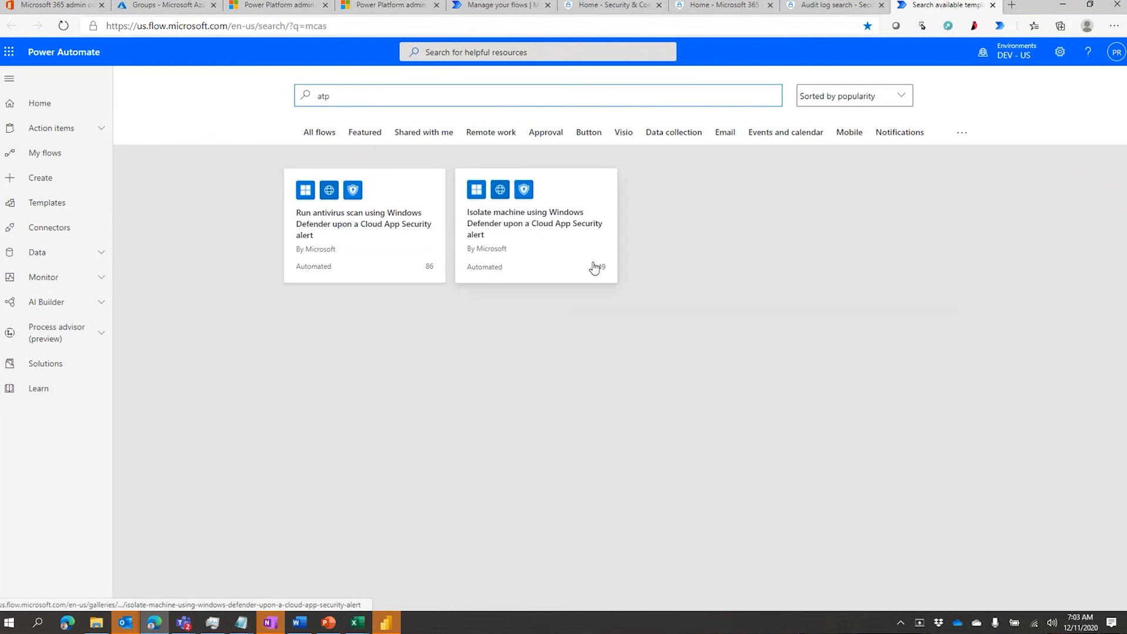
mouse_move(833, 243)
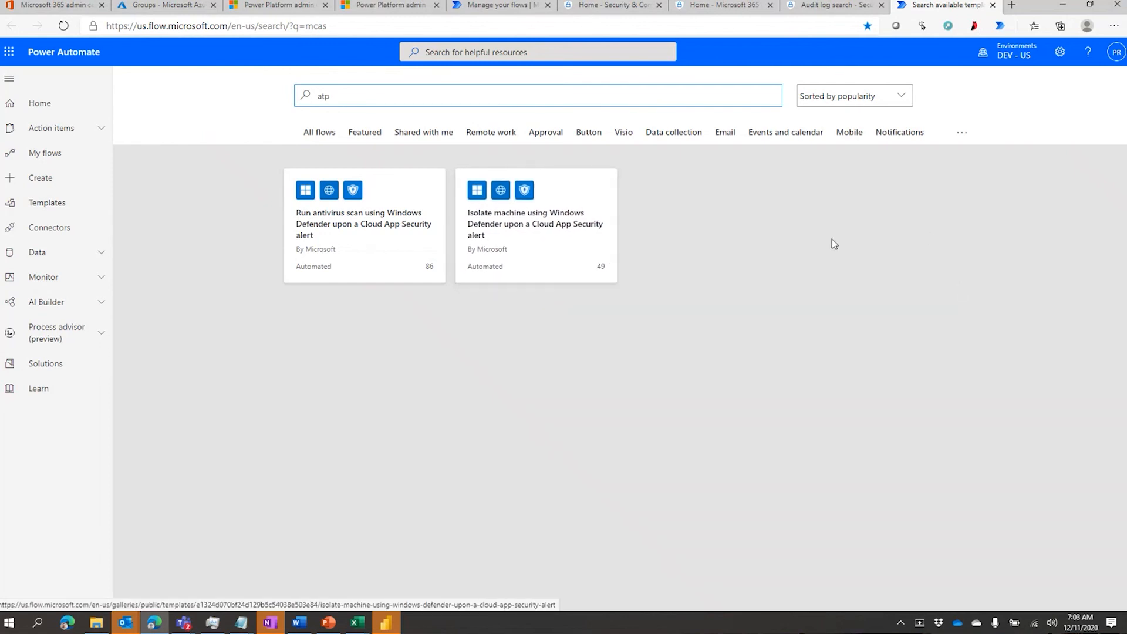
mouse_move(562, 256)
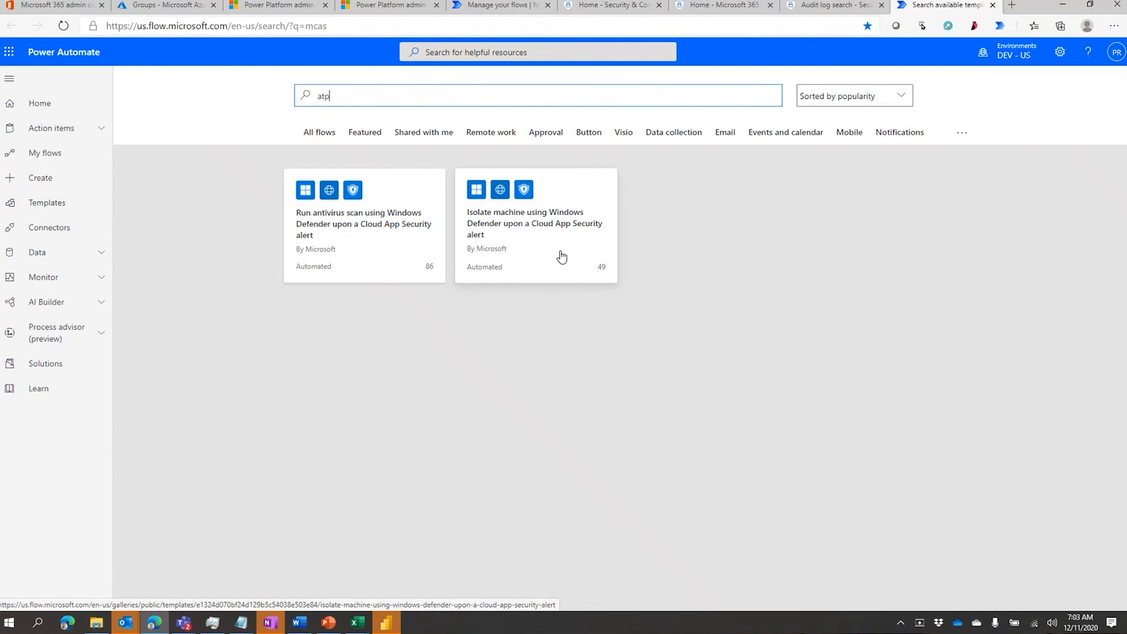
mouse_move(789, 271)
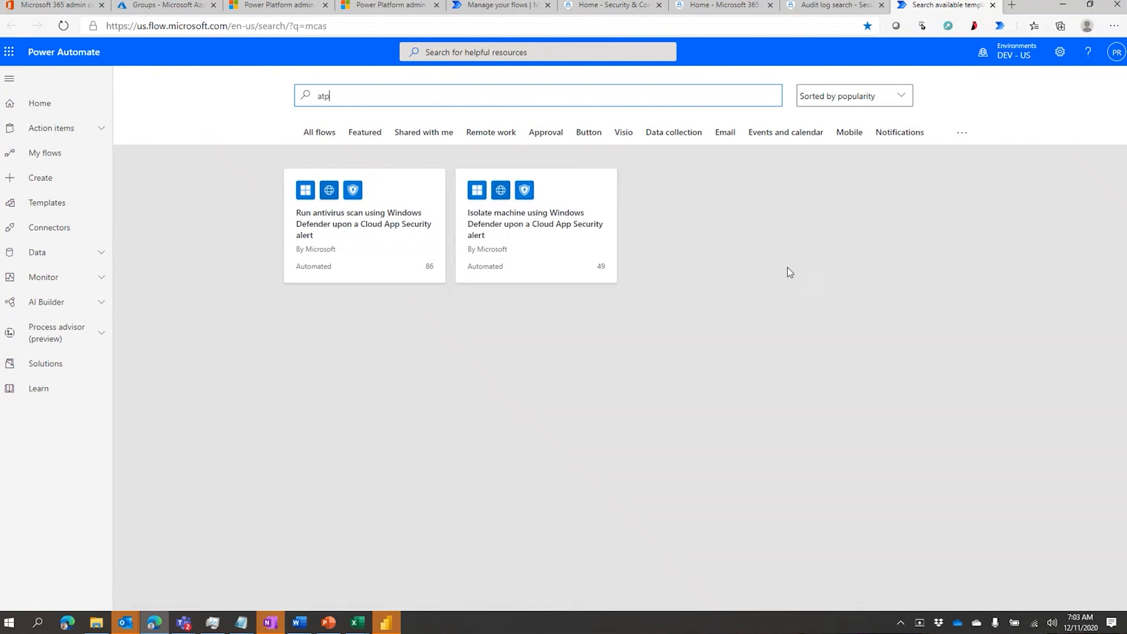
mouse_move(455, 538)
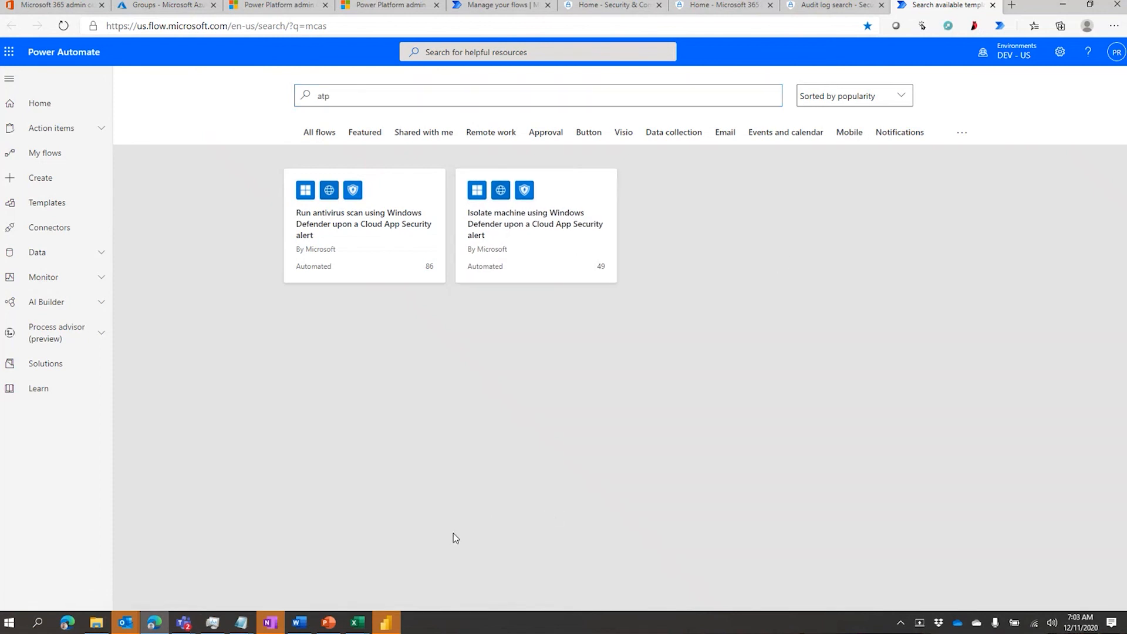
Step: In the CoE Power BI dashboard, view the Introduction page then the UI Flows overview with 28 UI flows
click(386, 622)
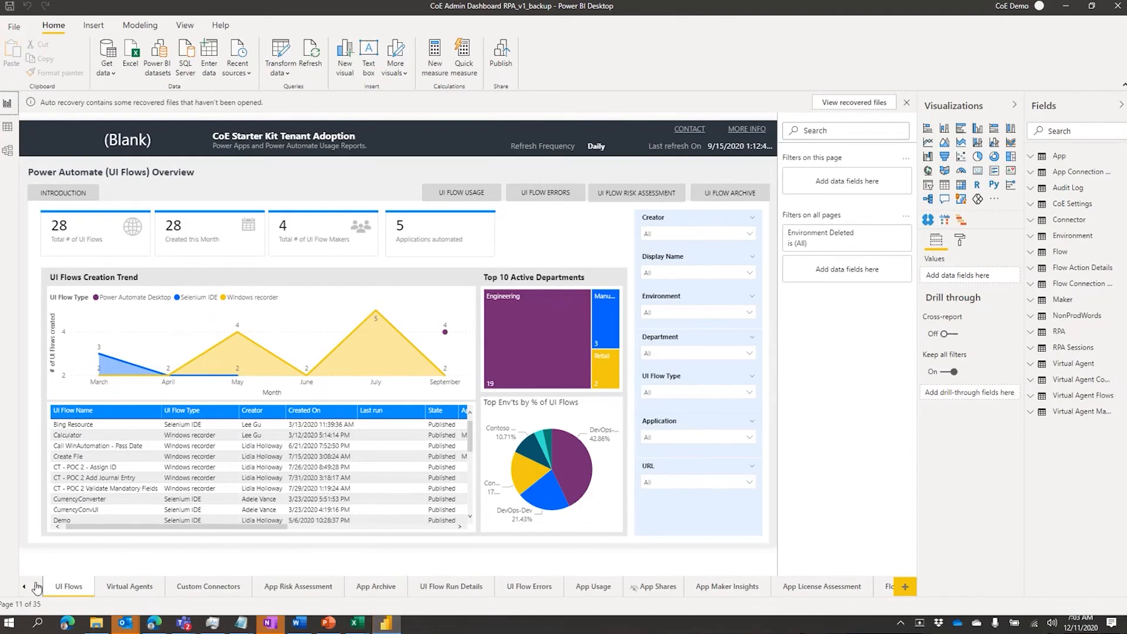
click(24, 586)
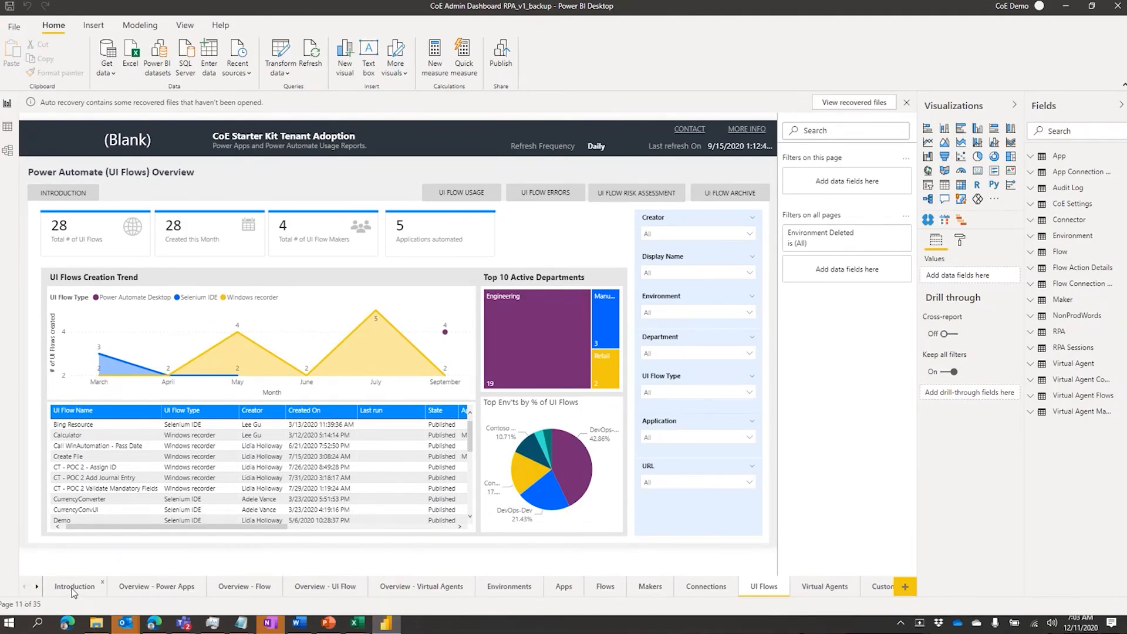
click(75, 586)
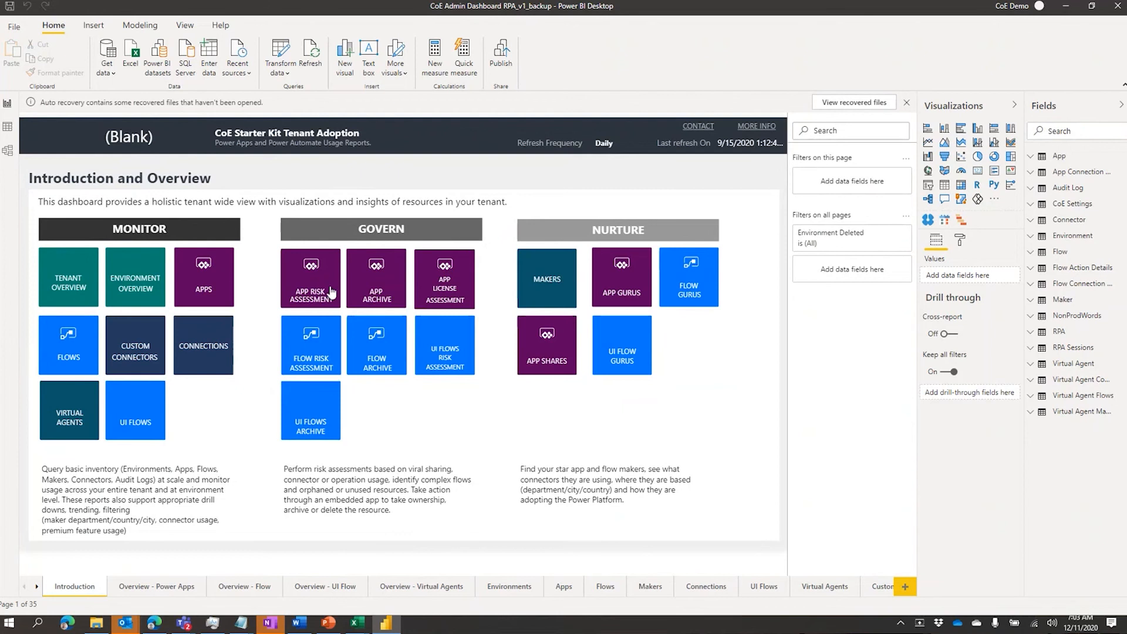
mouse_move(560, 424)
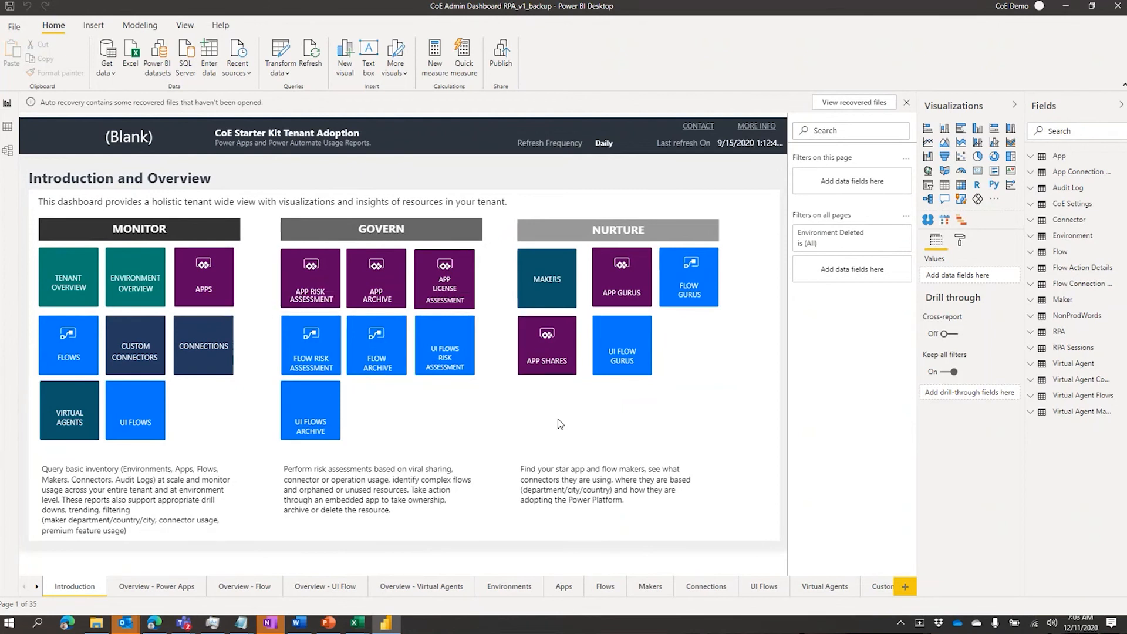
mouse_move(427, 362)
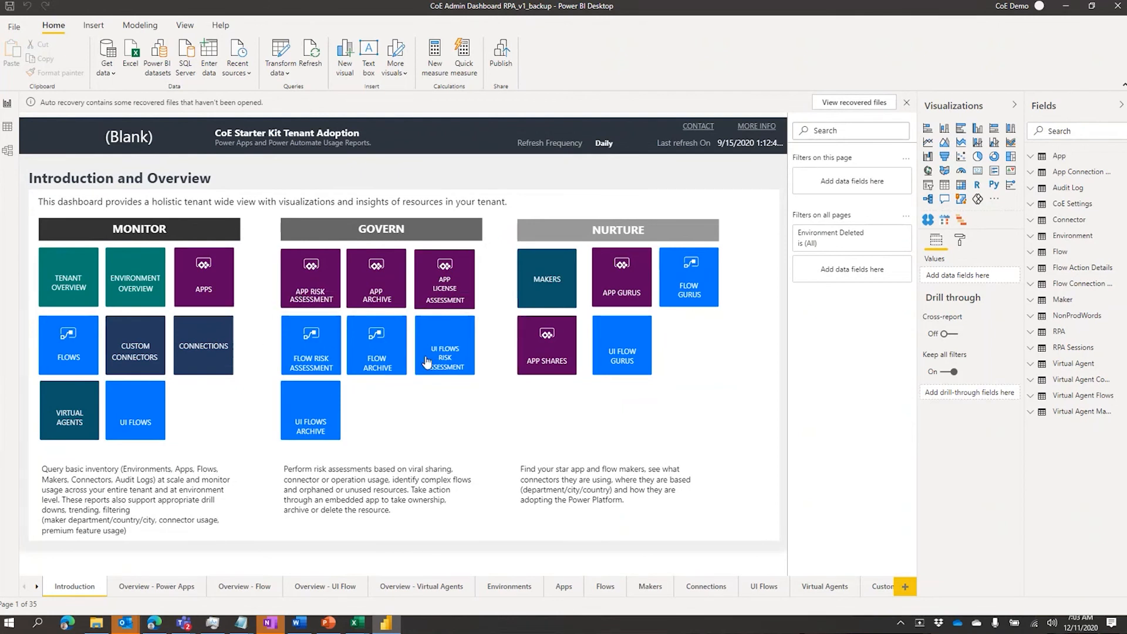
mouse_move(486, 404)
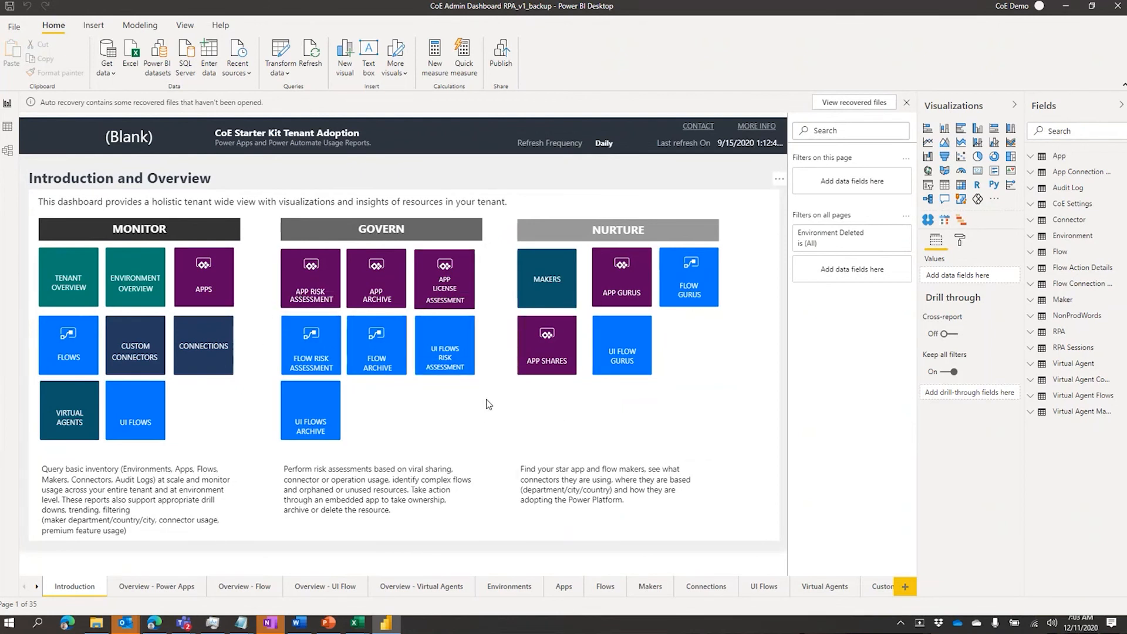
mouse_move(590, 389)
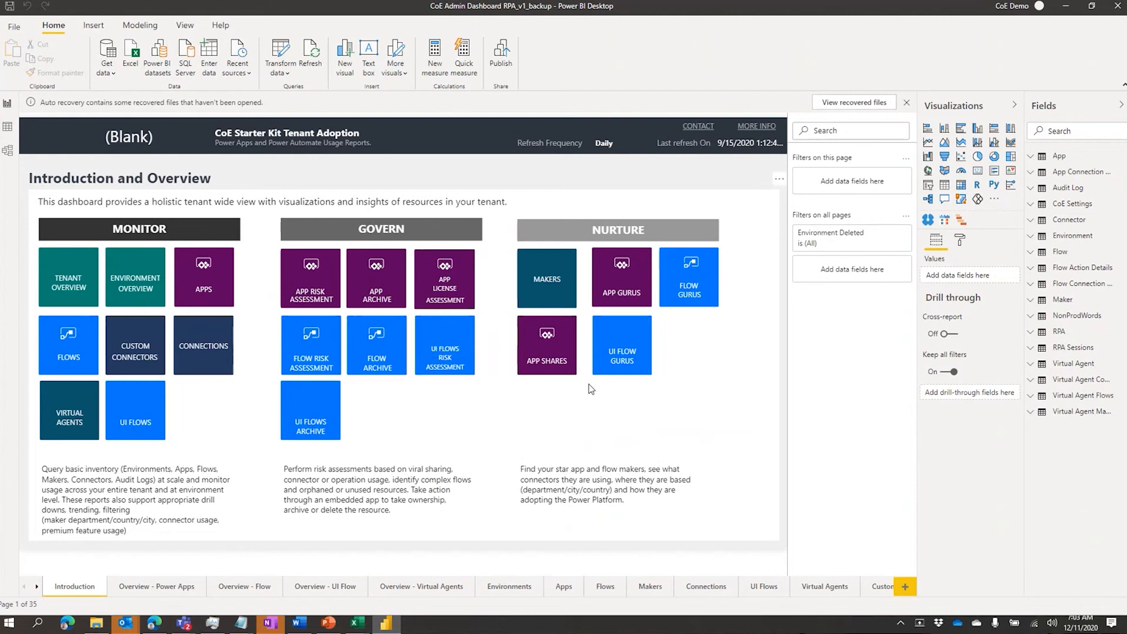
mouse_move(684, 594)
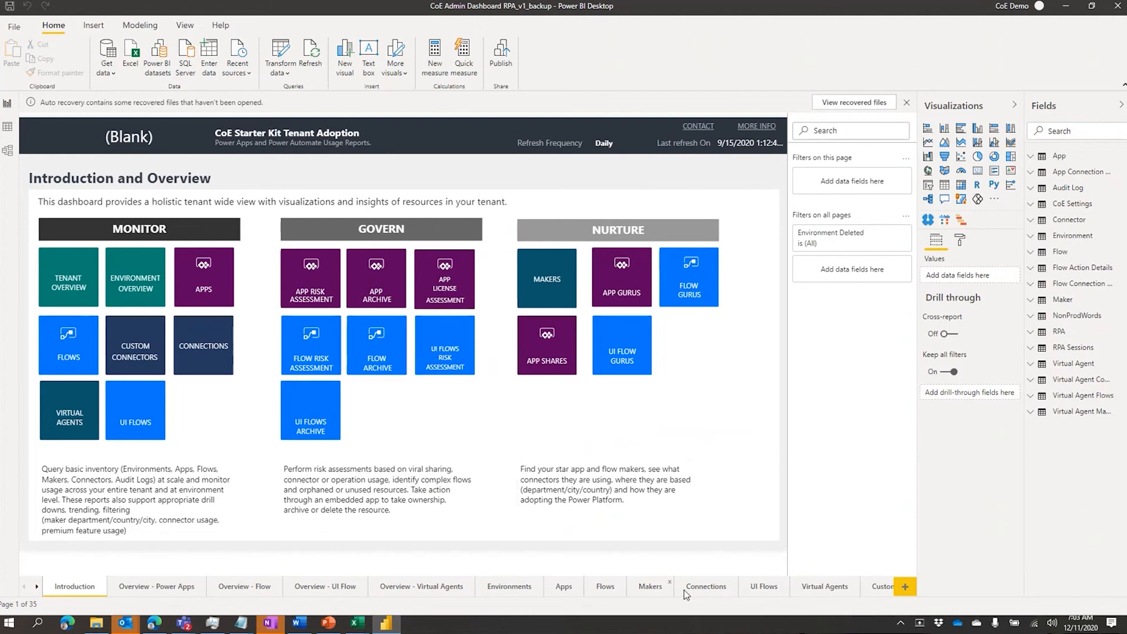
mouse_move(760, 587)
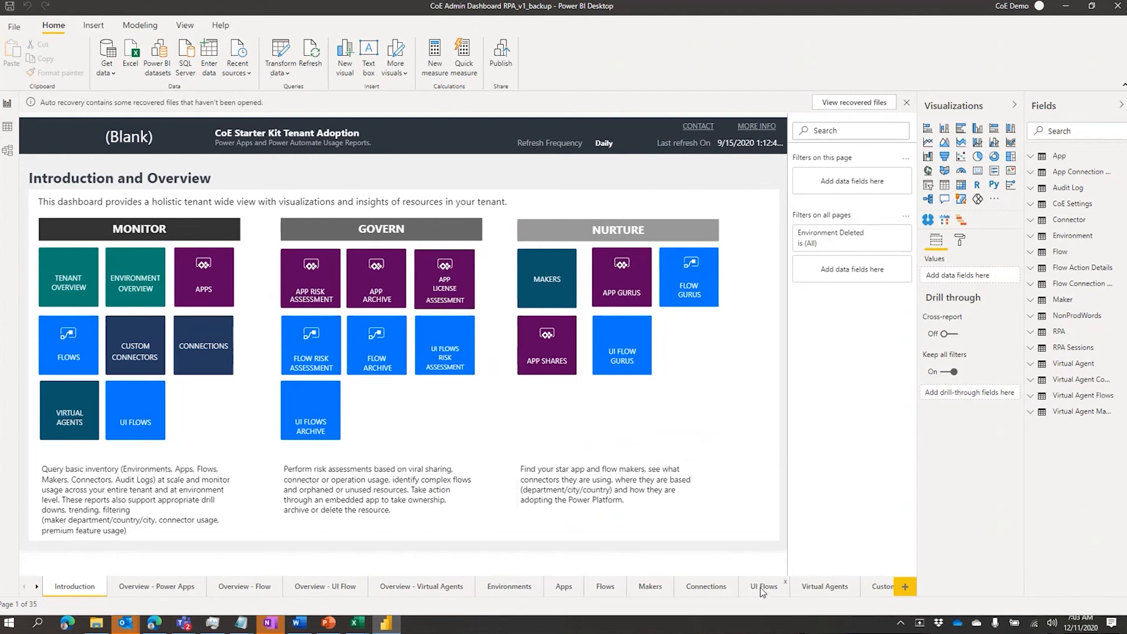
click(763, 585)
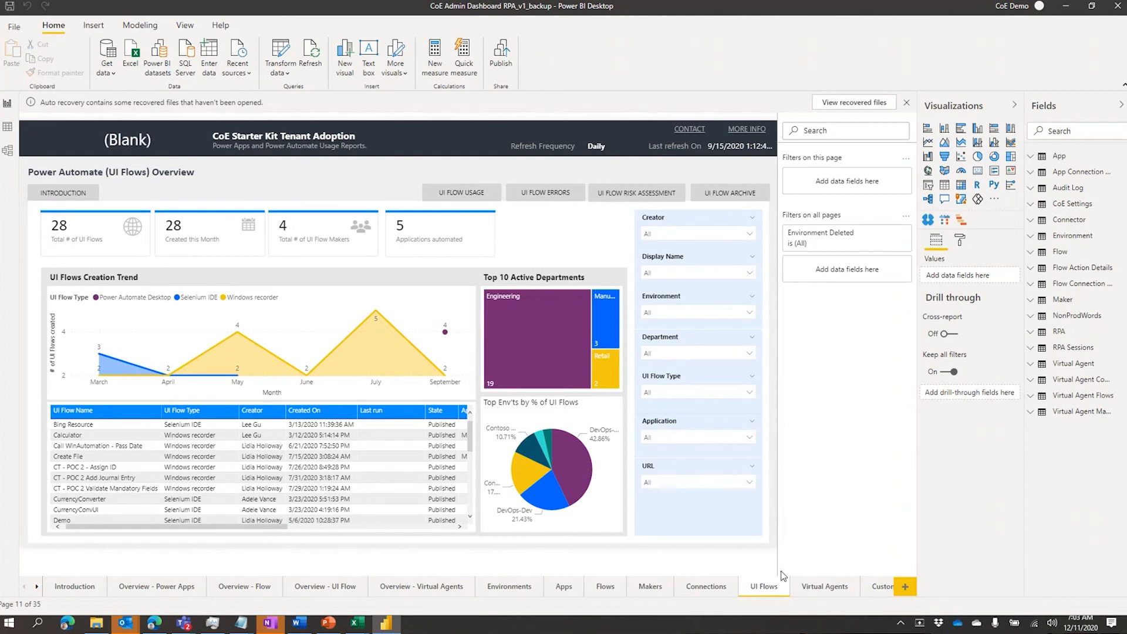
mouse_move(342, 562)
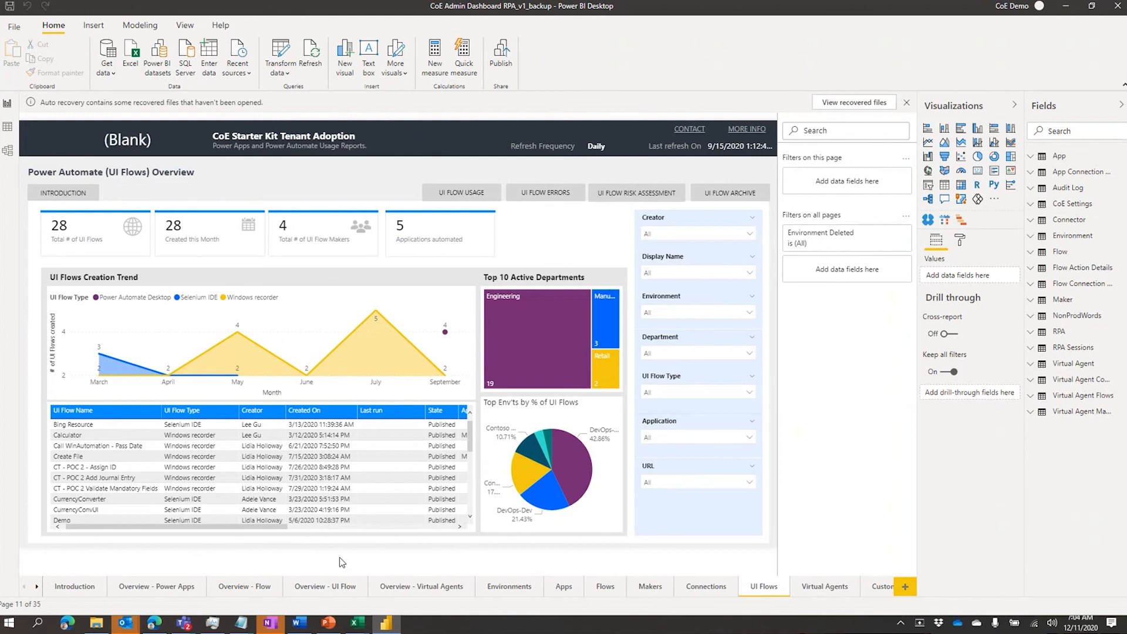
mouse_move(341, 590)
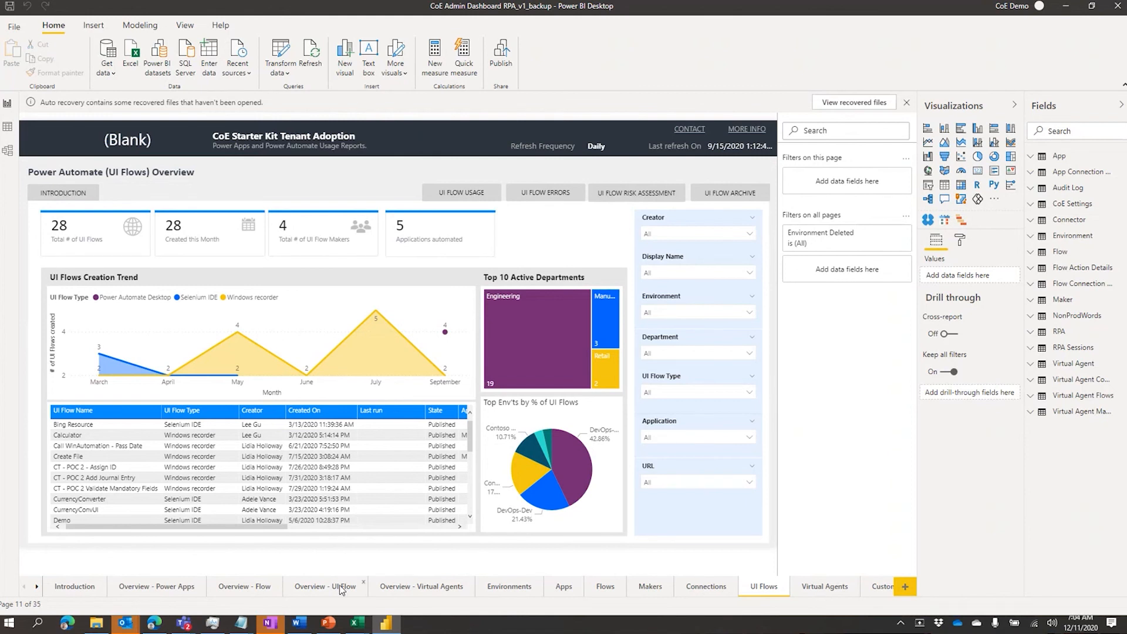
Step: Bring PowerPoint forward and go to slide 11, the full HEAT framework from Empower to Nurture
click(328, 623)
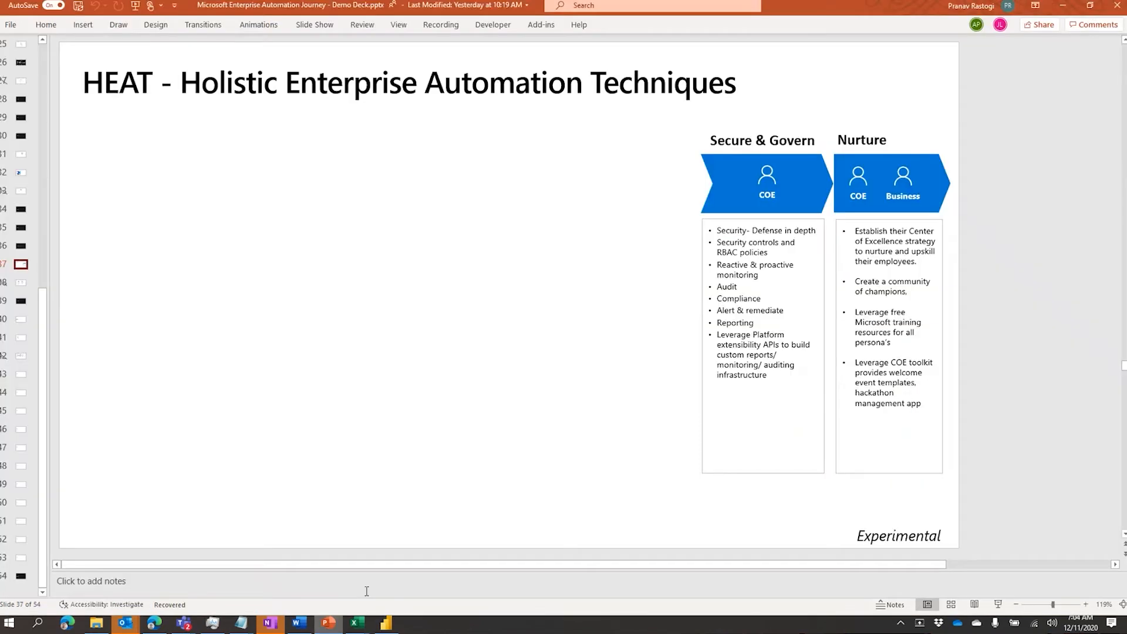
click(762, 345)
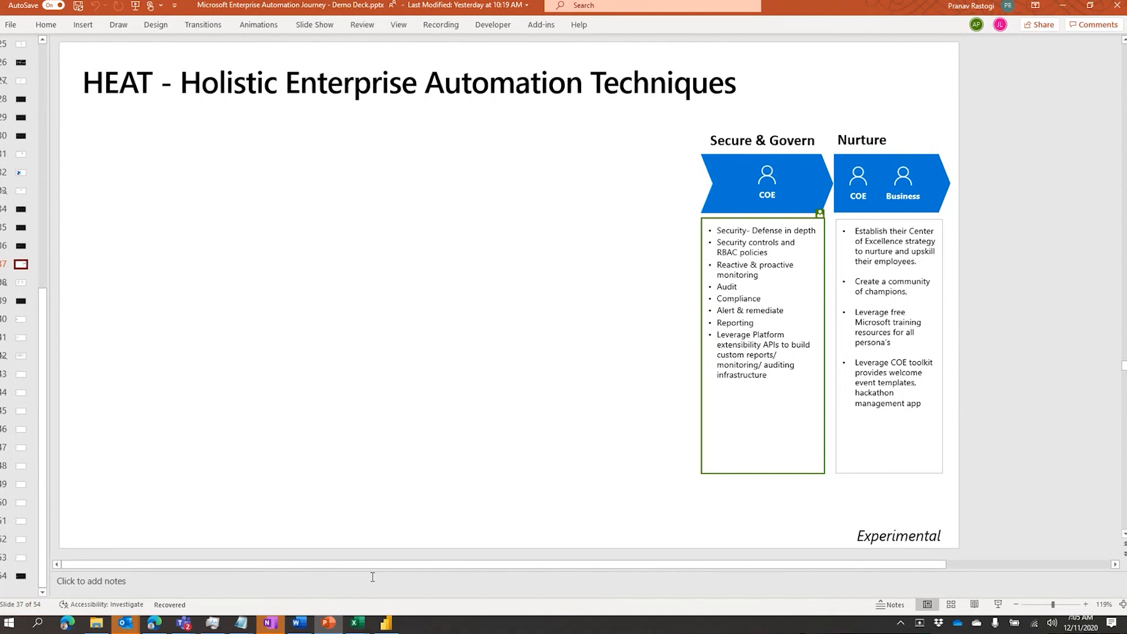
mouse_move(219, 555)
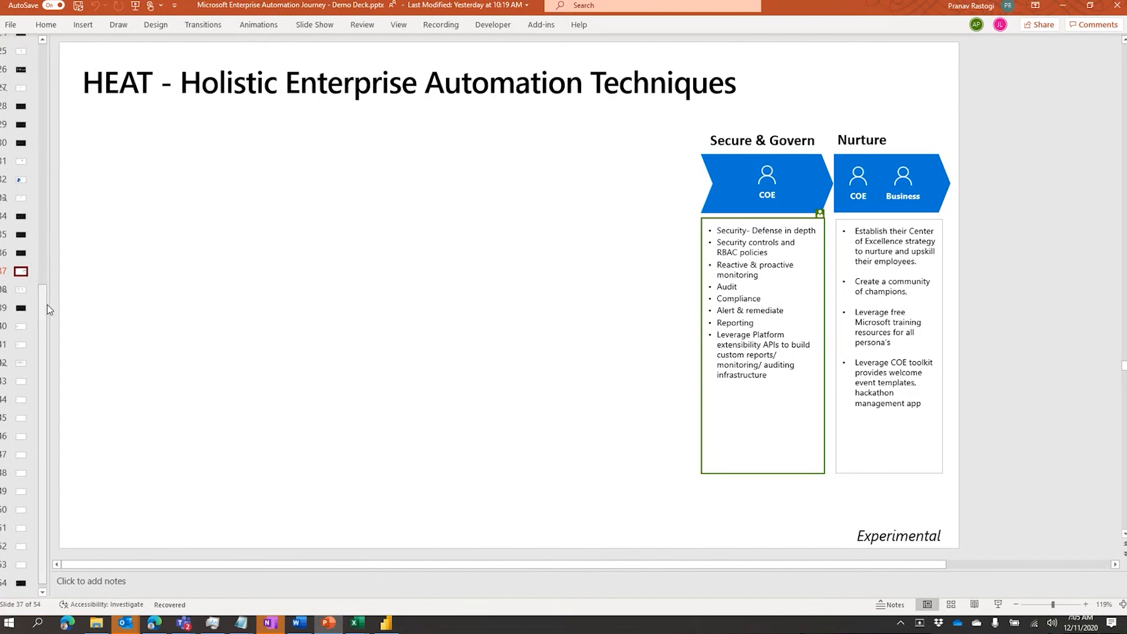
scroll(up, 3)
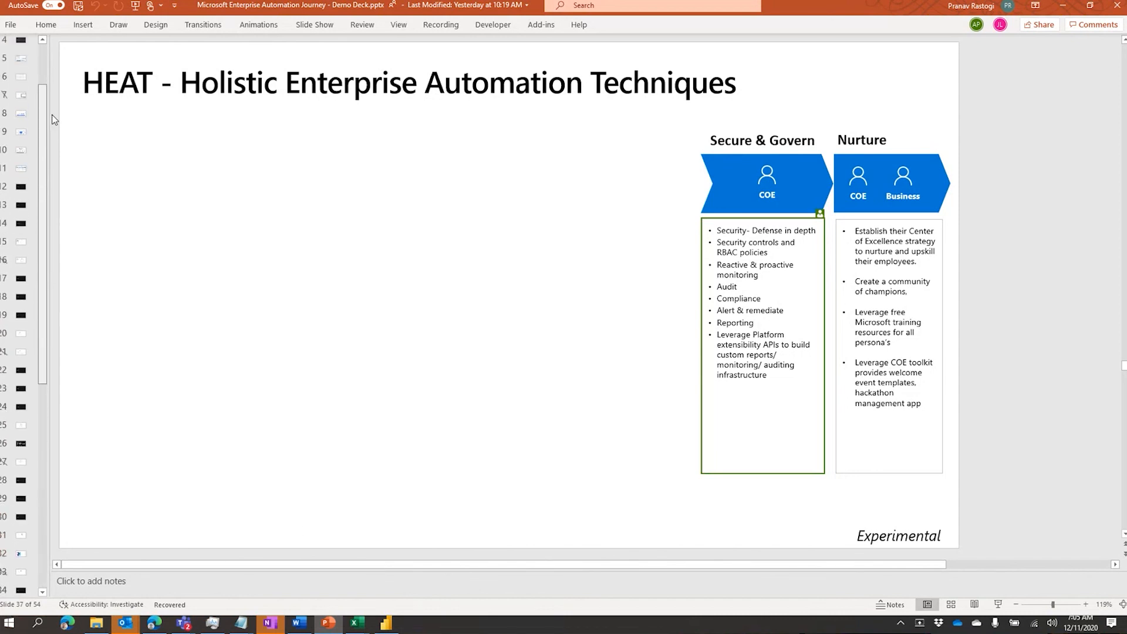
click(20, 170)
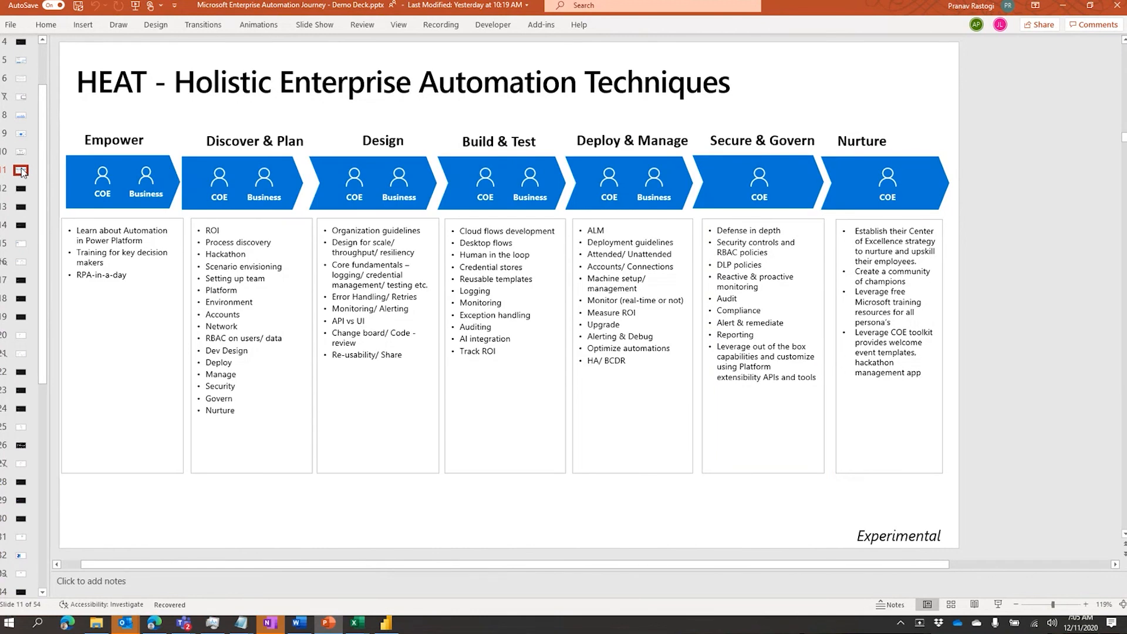